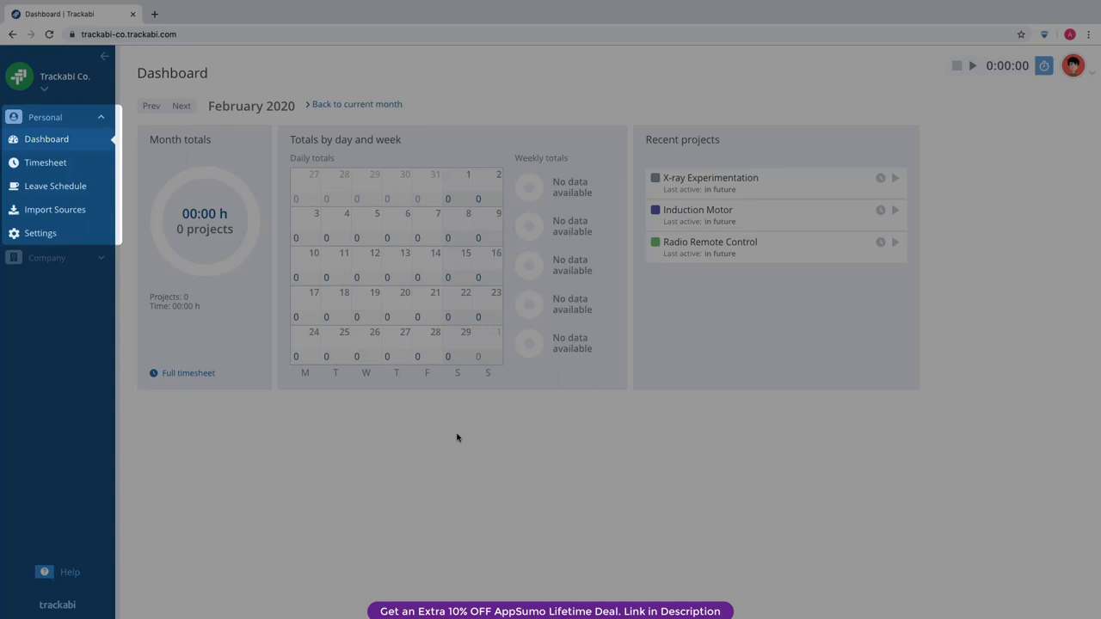
Switch the personal dashboard to January 2020 and browse Timesheet, Leave Schedule, Import Sources and Settings
click(152, 105)
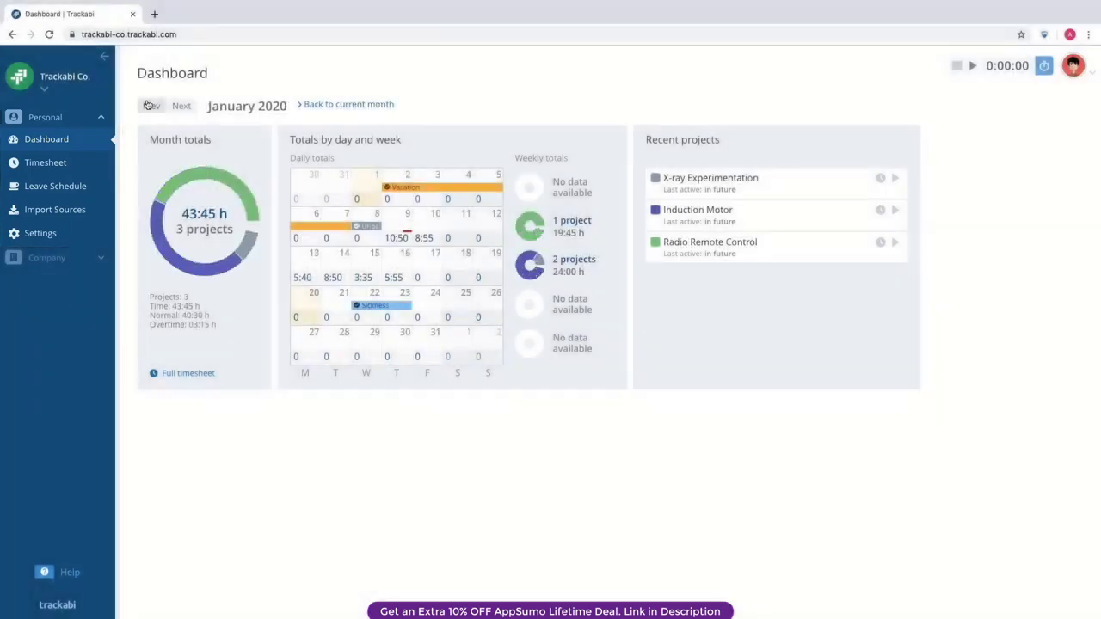
click(45, 162)
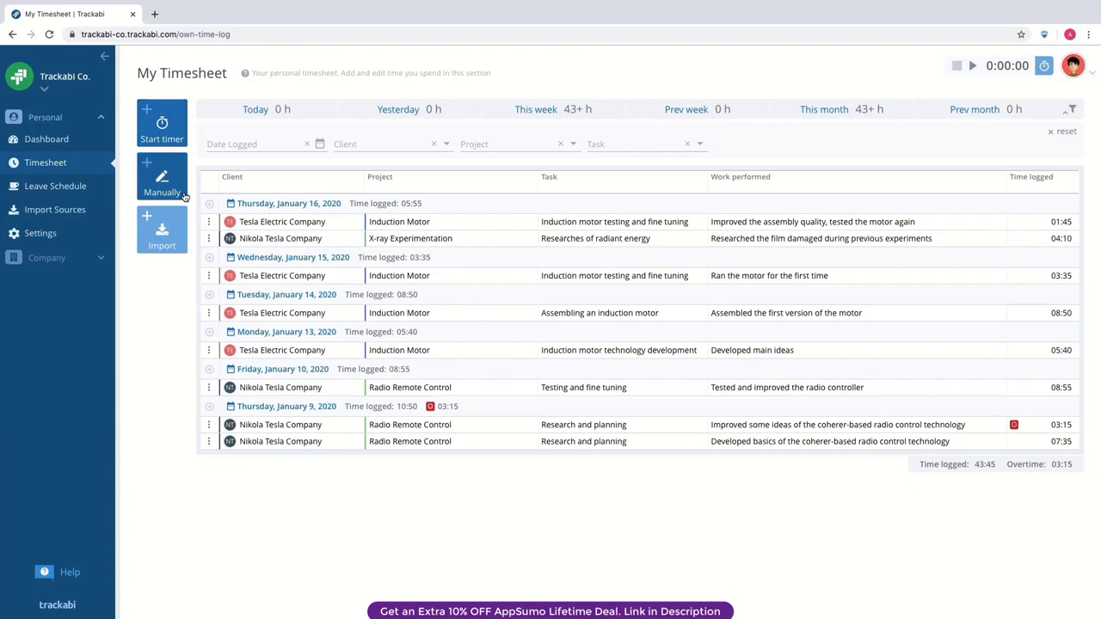
mouse_move(82, 209)
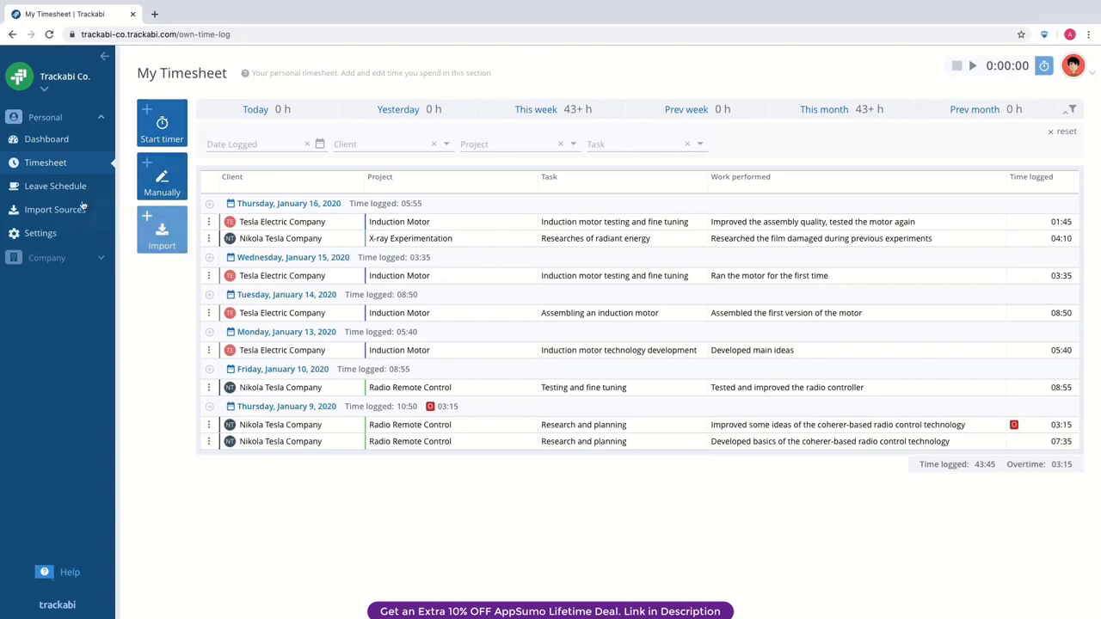
click(55, 186)
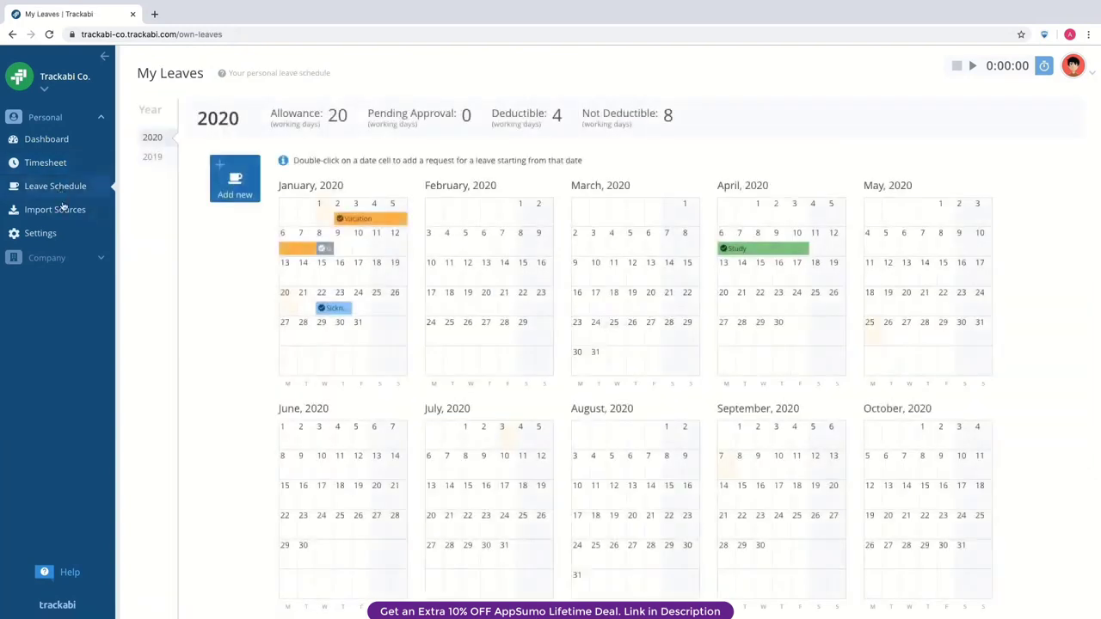
click(54, 209)
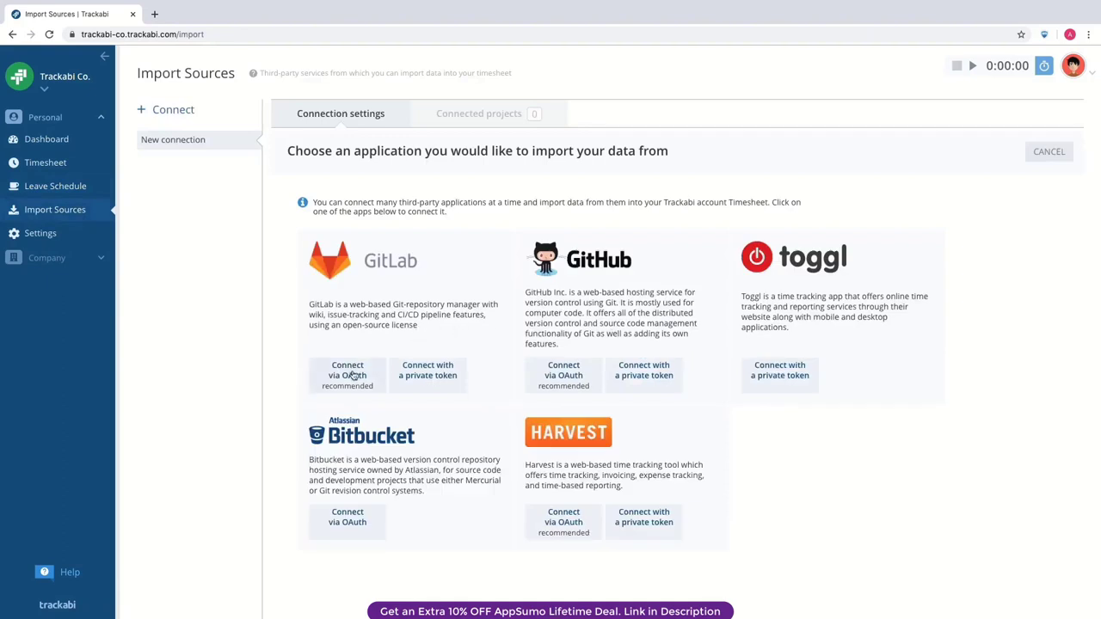
click(41, 233)
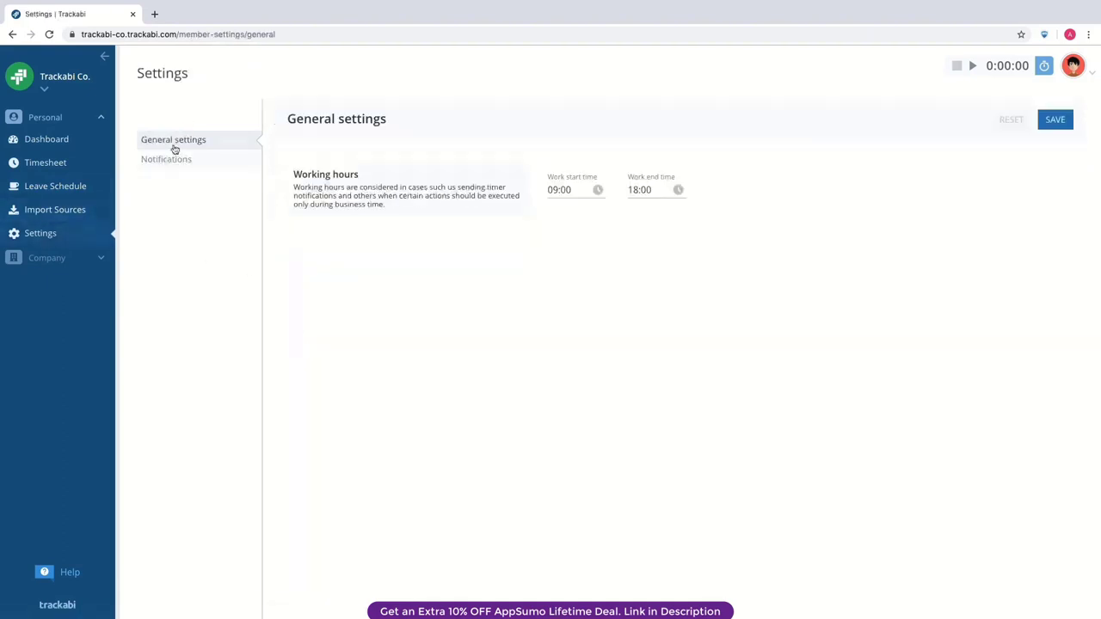
click(166, 159)
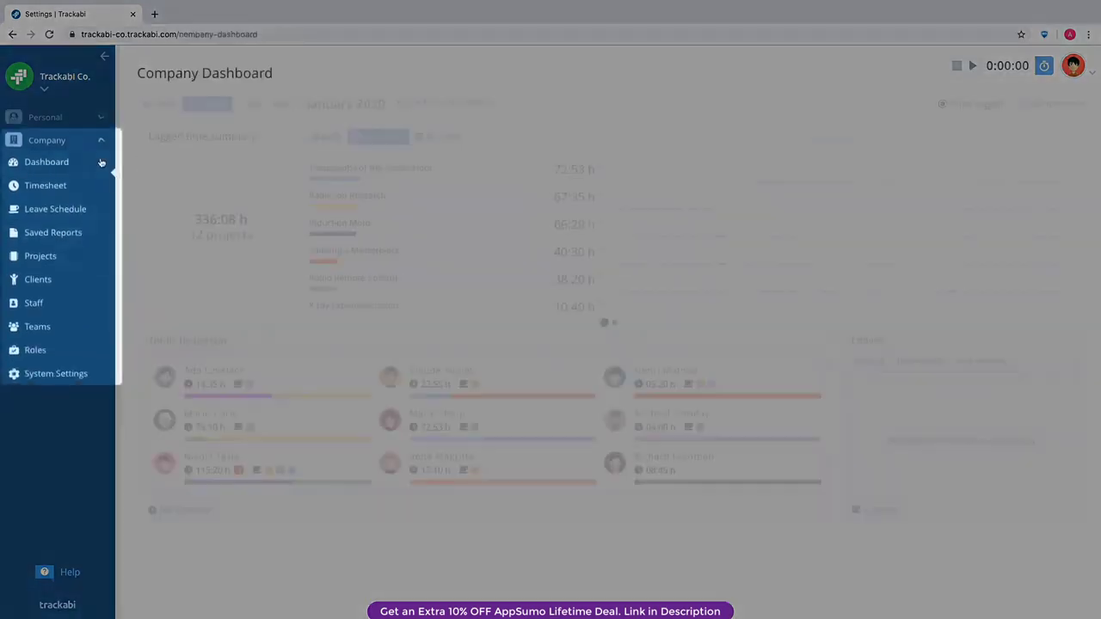
Browse the company Timesheet, Saved Reports, Clients, Roles and System Settings pages
click(45, 185)
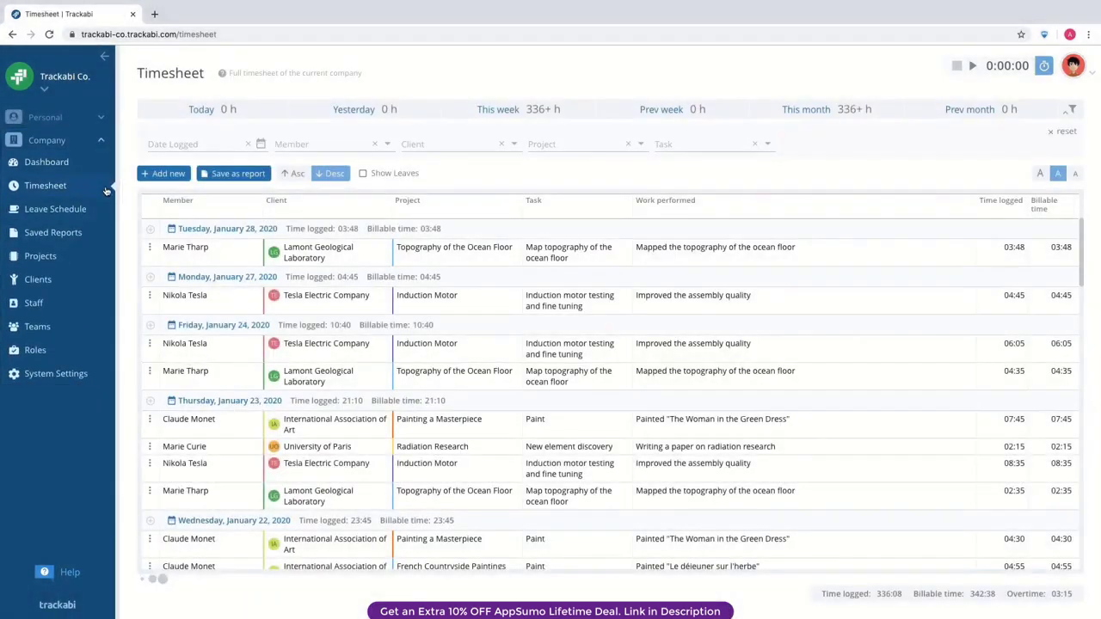
click(52, 232)
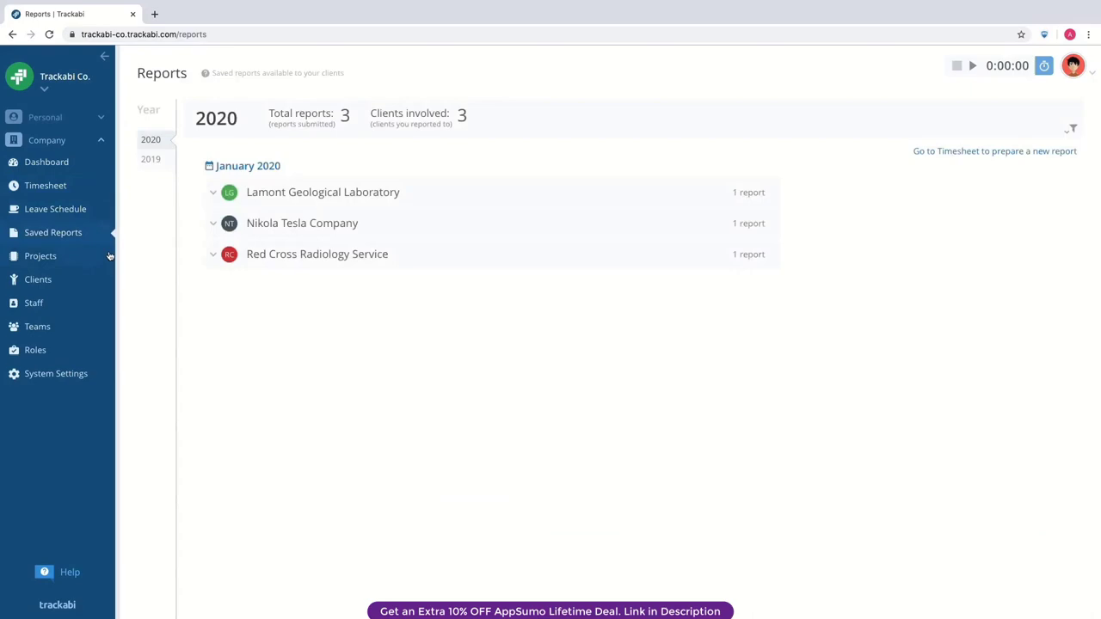
click(37, 278)
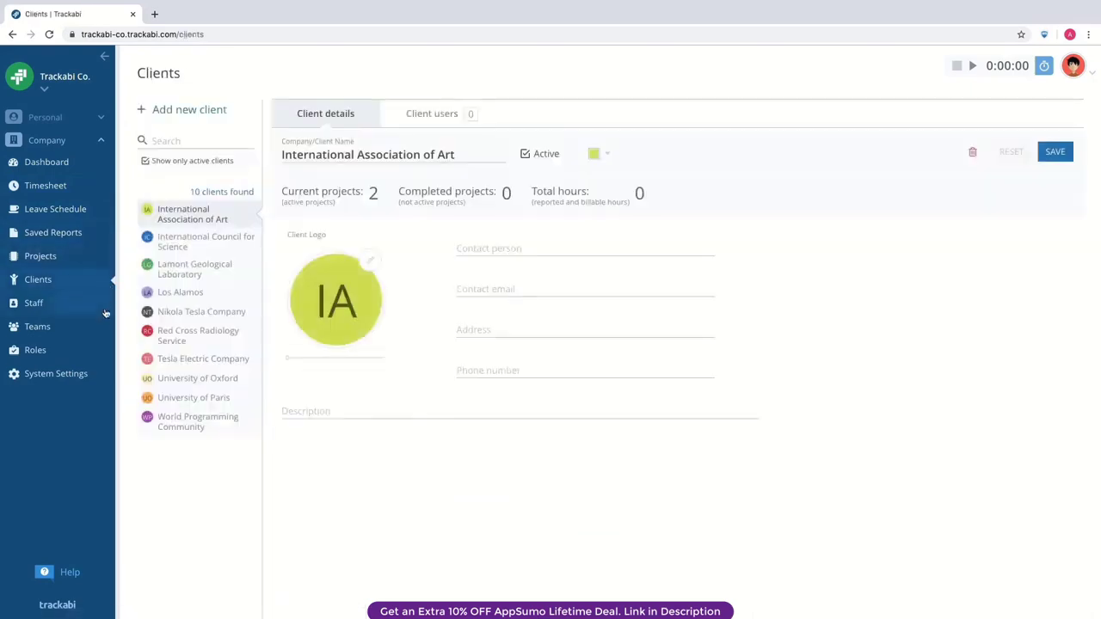
click(35, 350)
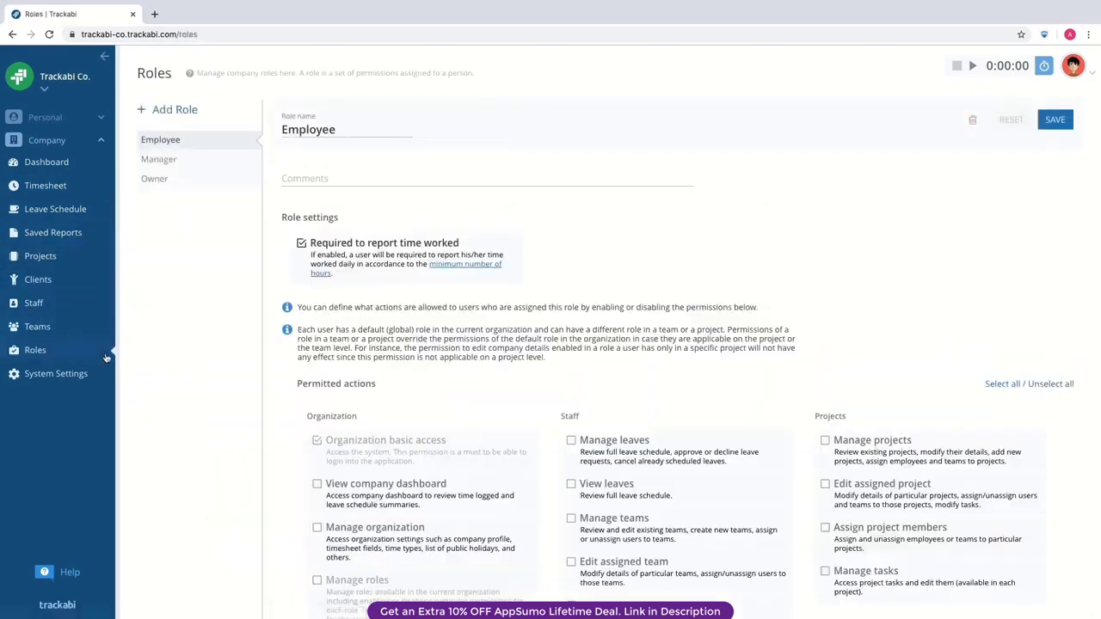
click(55, 374)
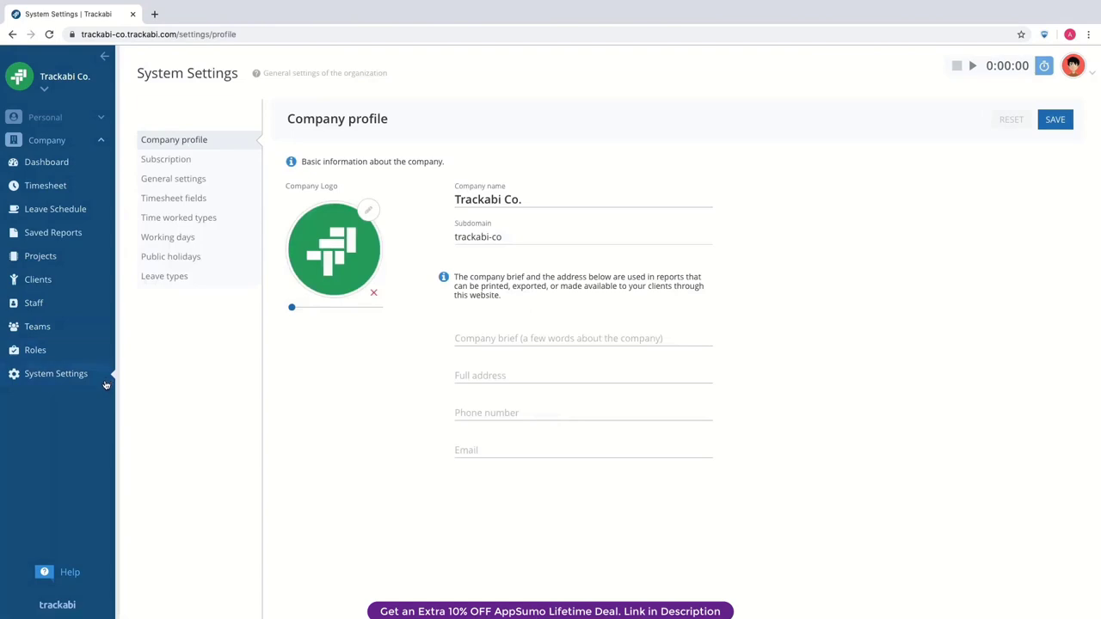
Return to Roles and scroll through the Employee role's permitted actions
click(40, 350)
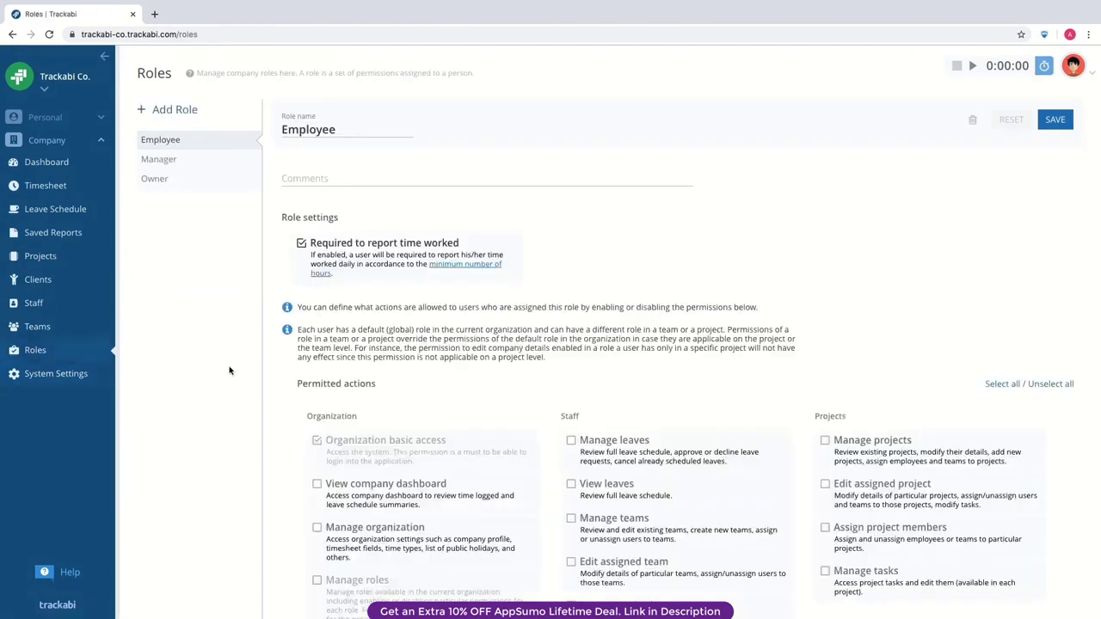
scroll(down, 3)
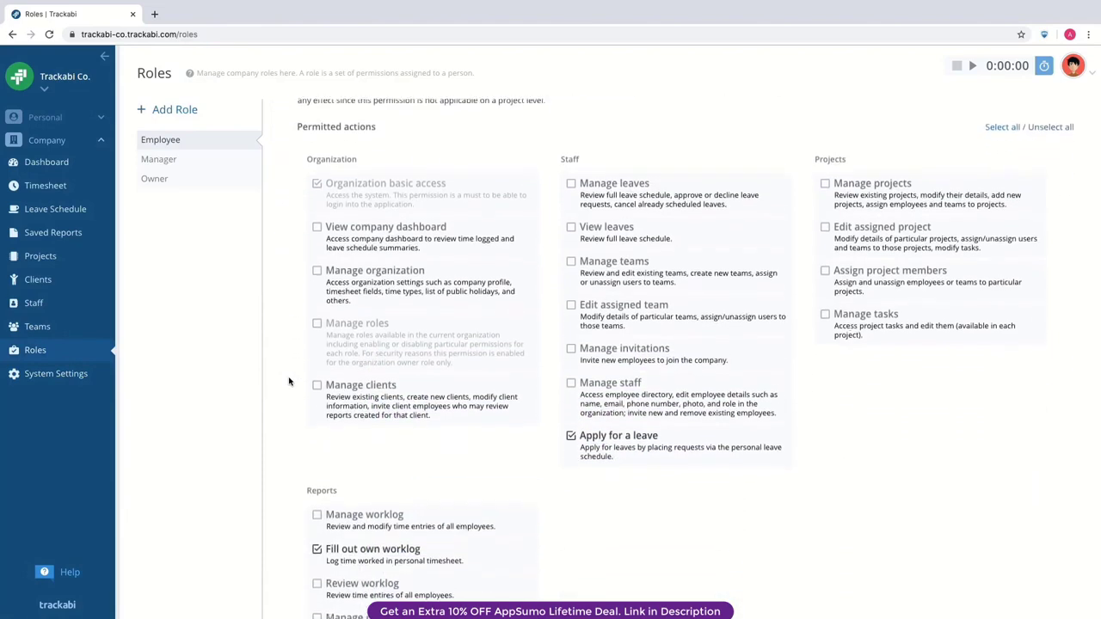
scroll(down, 3)
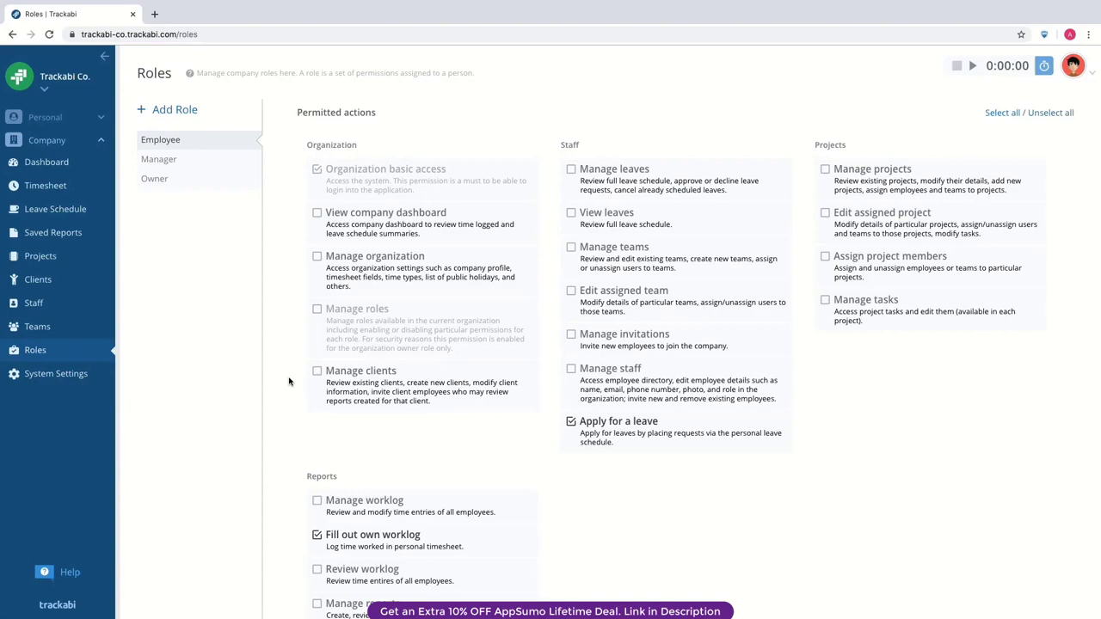
Show January 2020 company logged time broken down by project, then by client
click(45, 161)
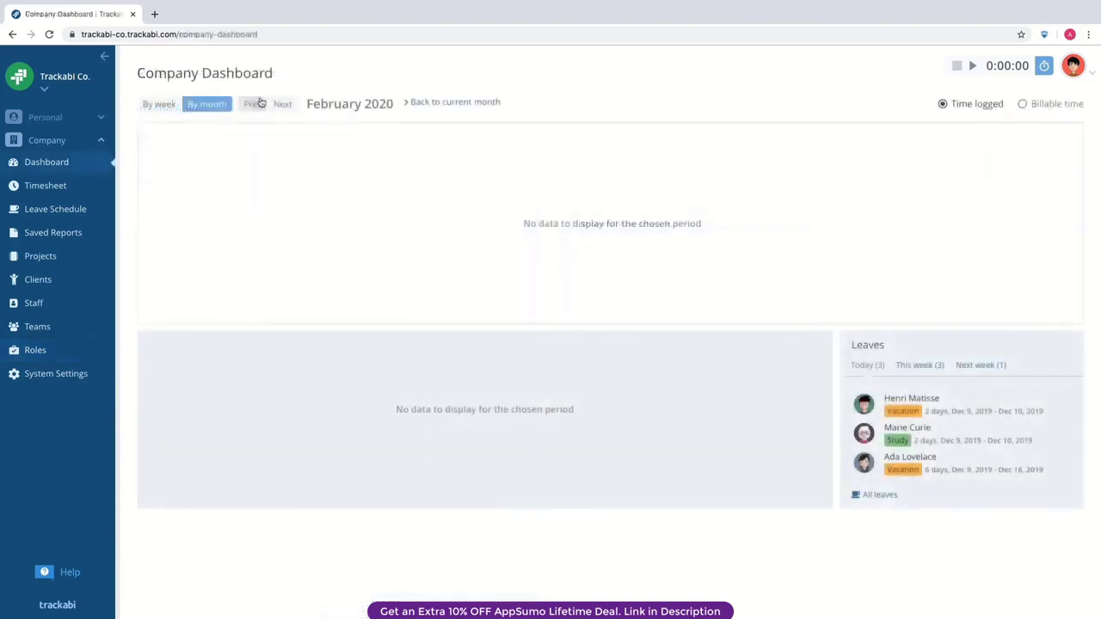
click(253, 103)
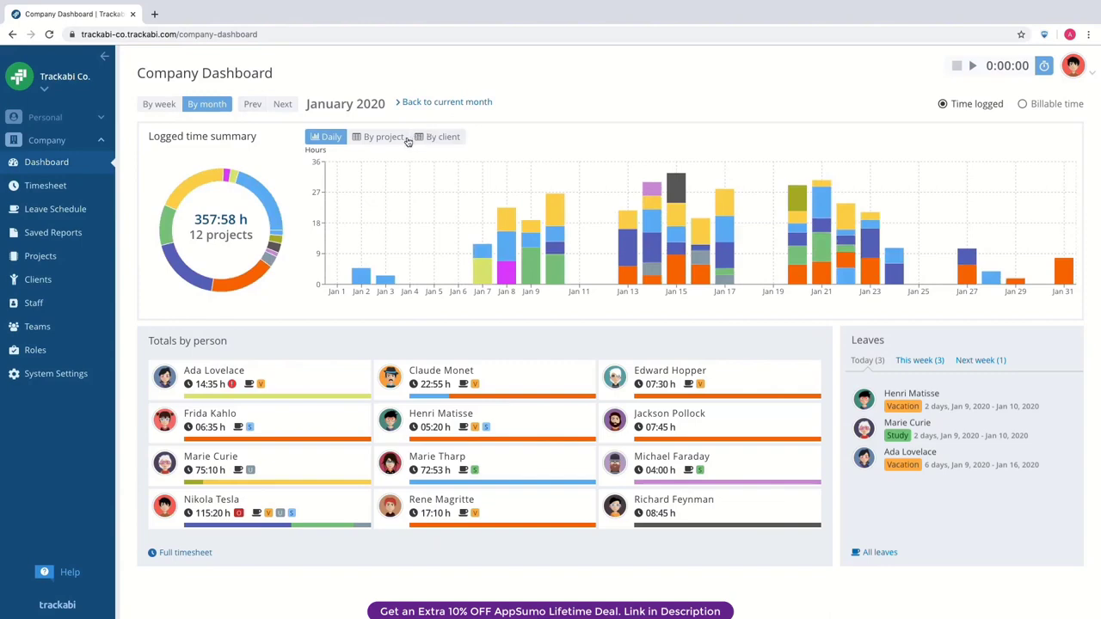
click(380, 137)
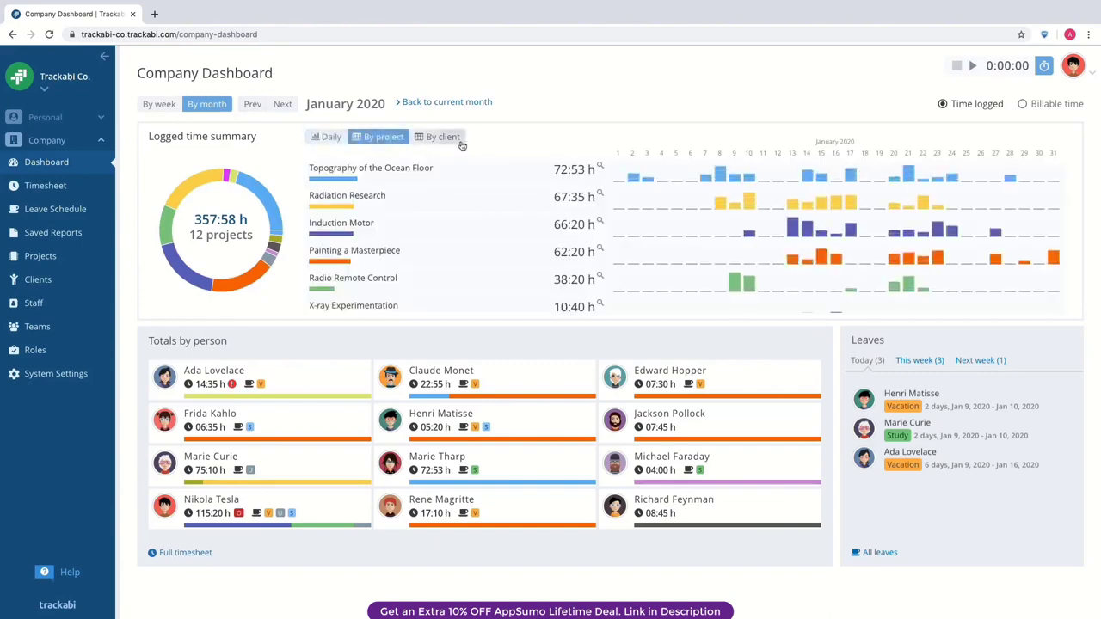
click(438, 136)
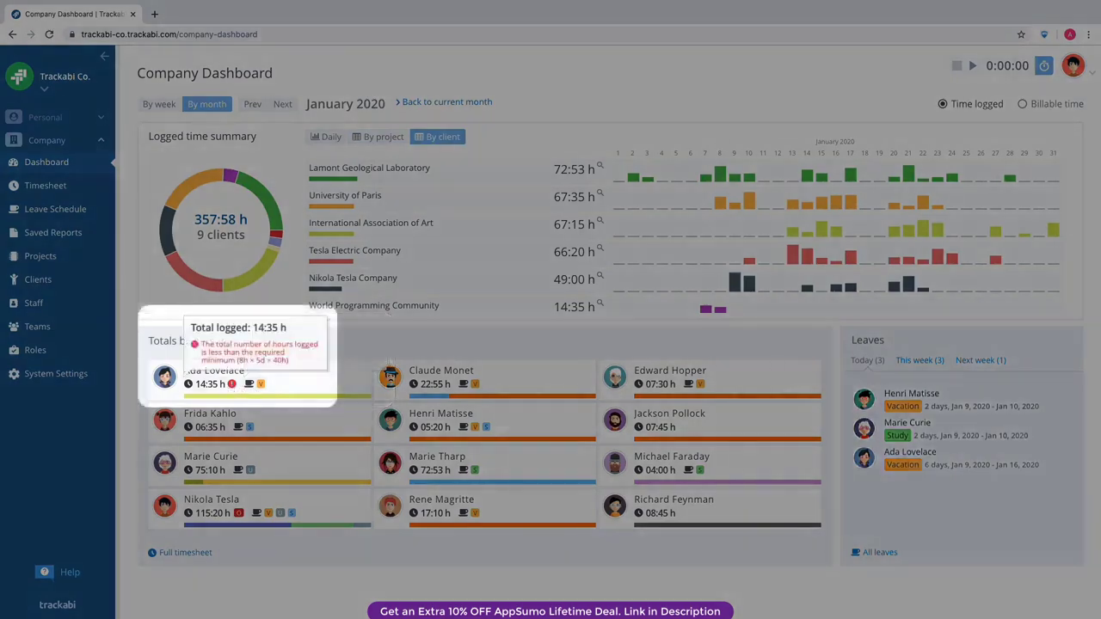
Show leaves in the company timesheet and edit an entry's member and work description
click(46, 185)
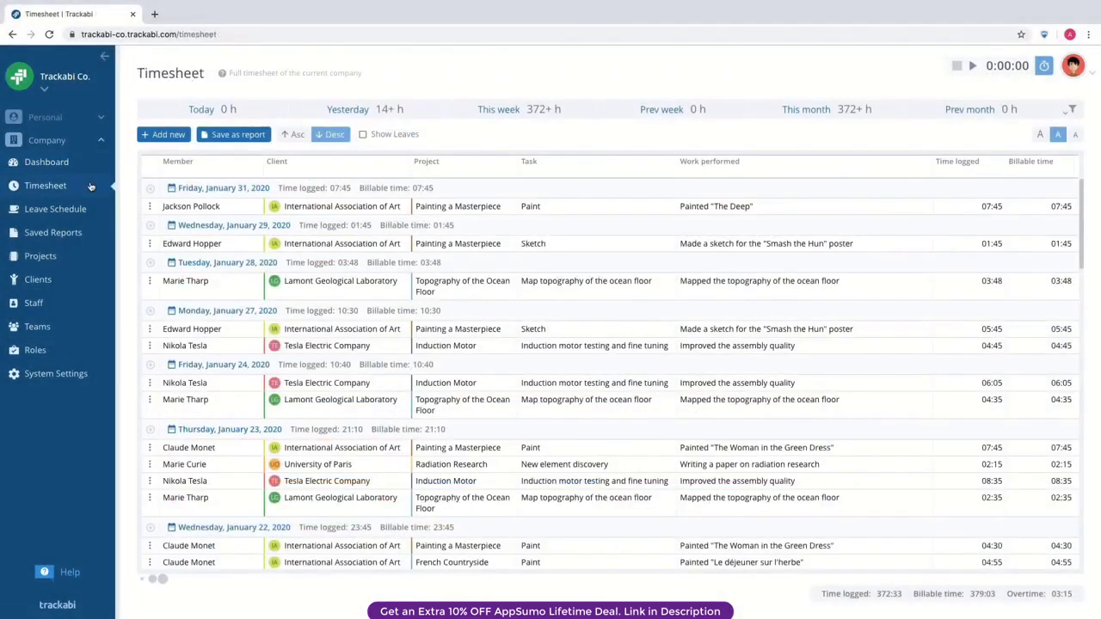
click(362, 134)
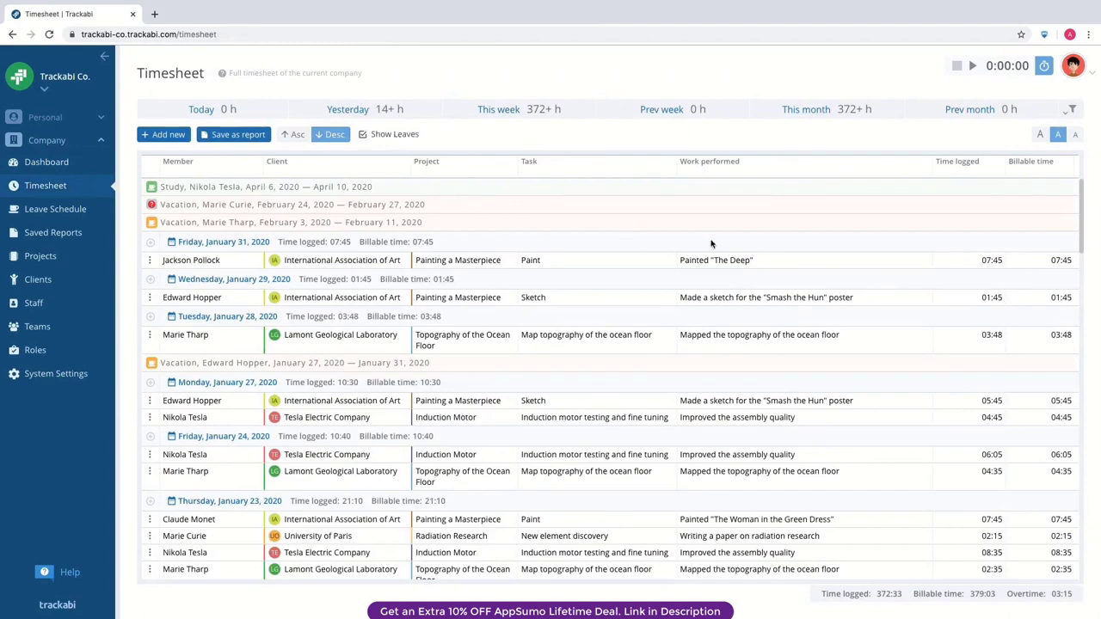
scroll(down, 3)
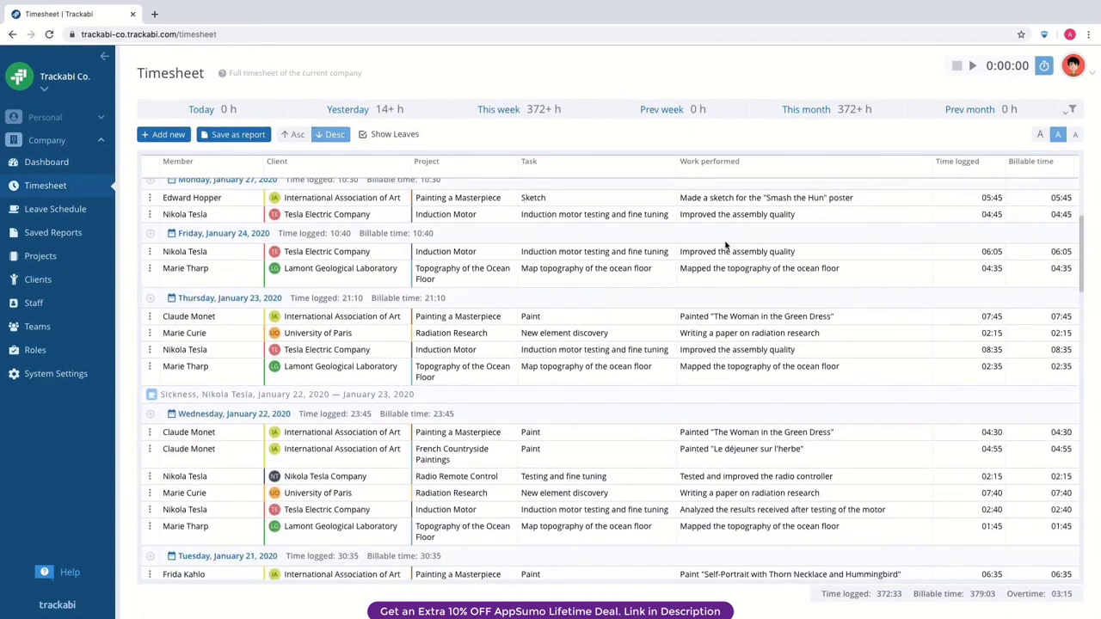
click(184, 214)
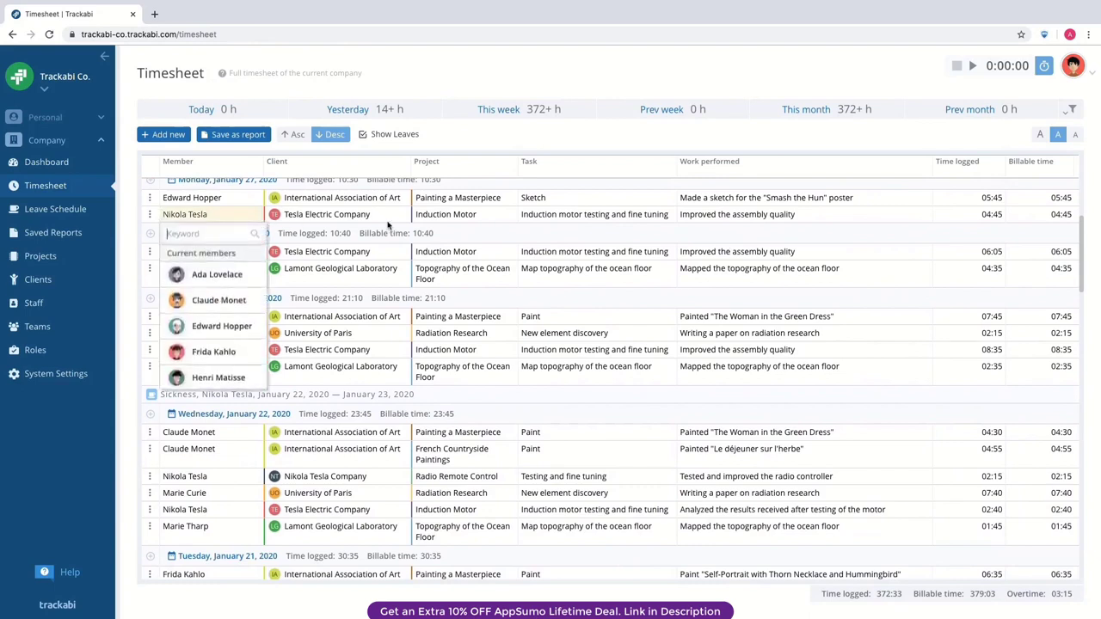
click(462, 214)
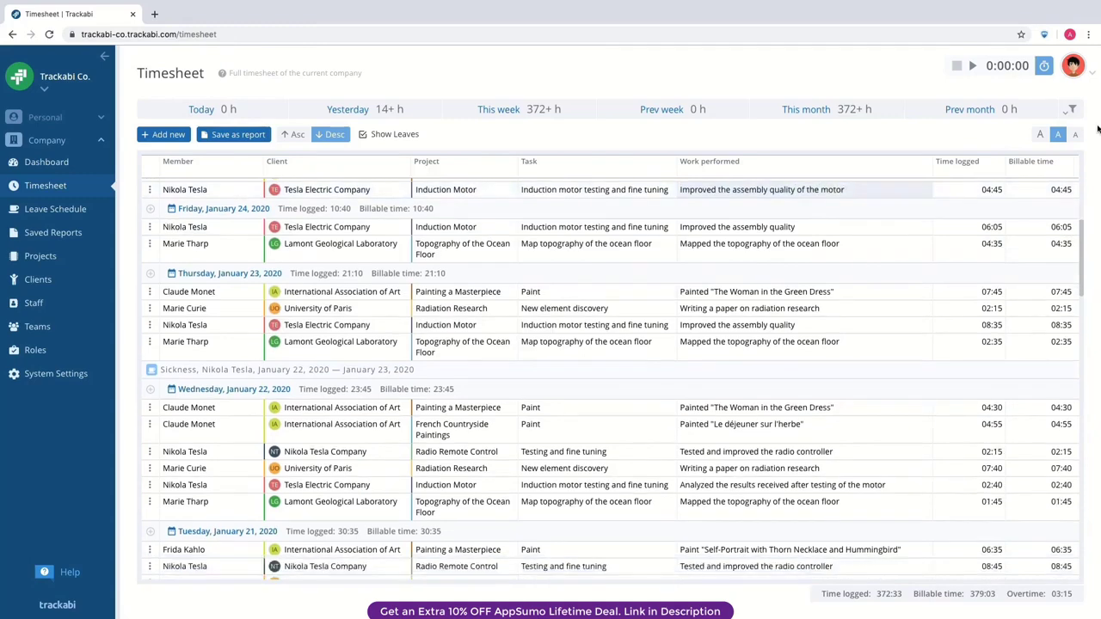
Filter the timesheet to International Association of Art, preview Save as report, then open Leave Schedule
click(196, 143)
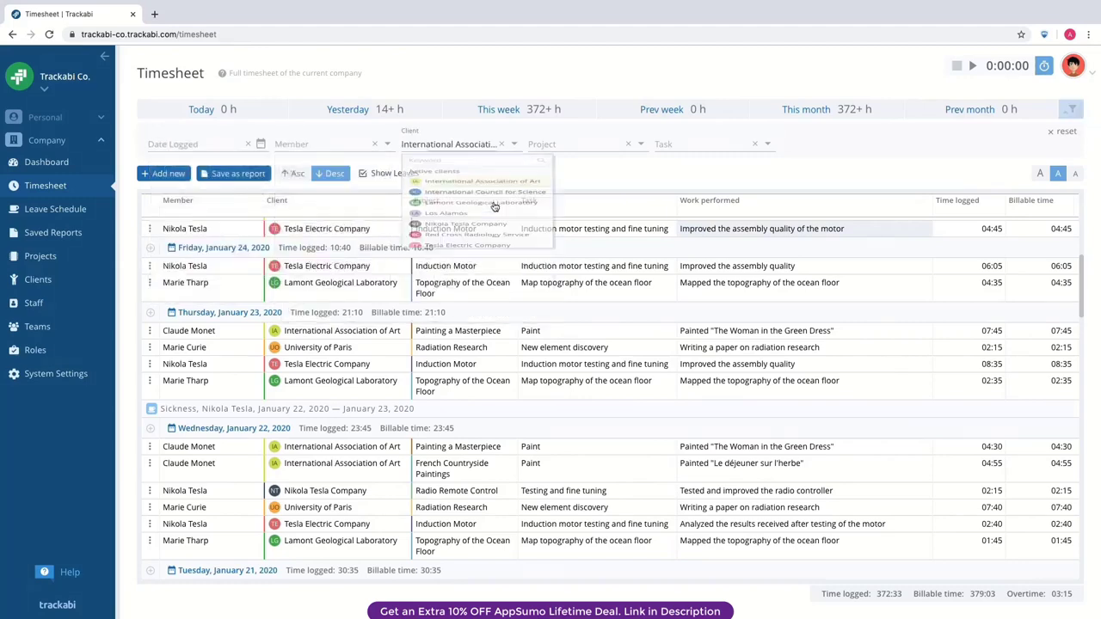
click(472, 181)
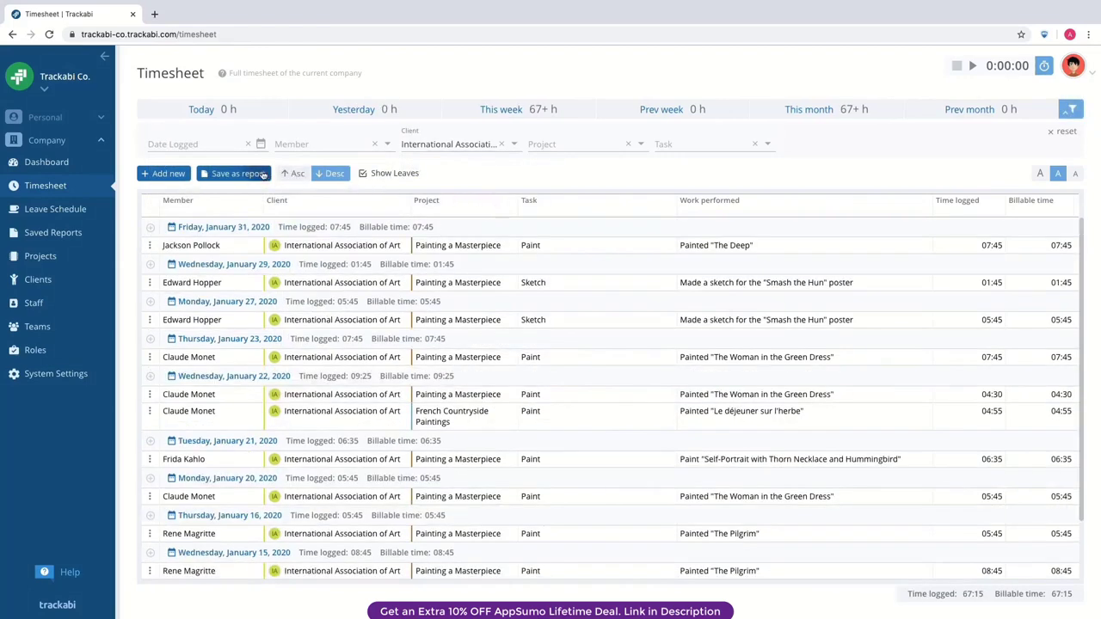
click(233, 173)
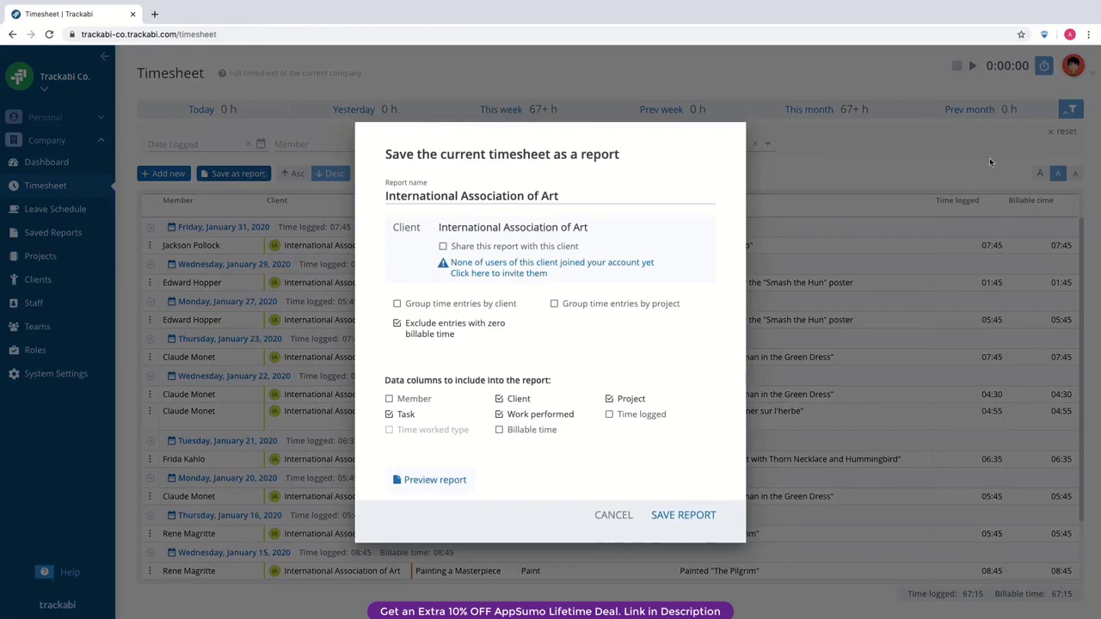
click(56, 209)
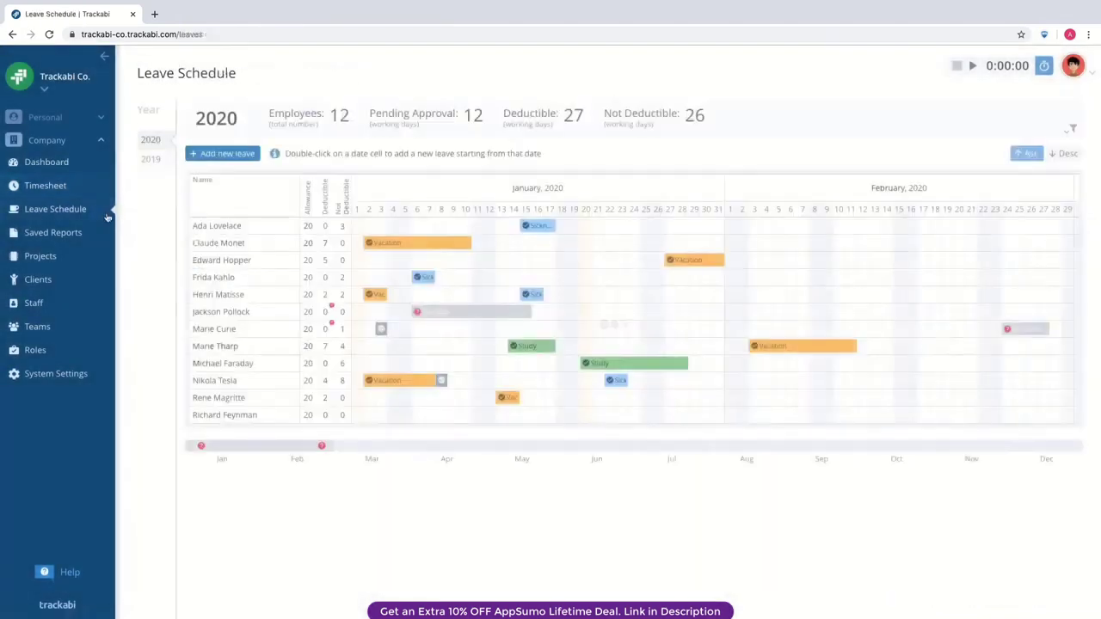
Scroll the leave timeline to February–March 2020 and click a leave bar
scroll(right, 3)
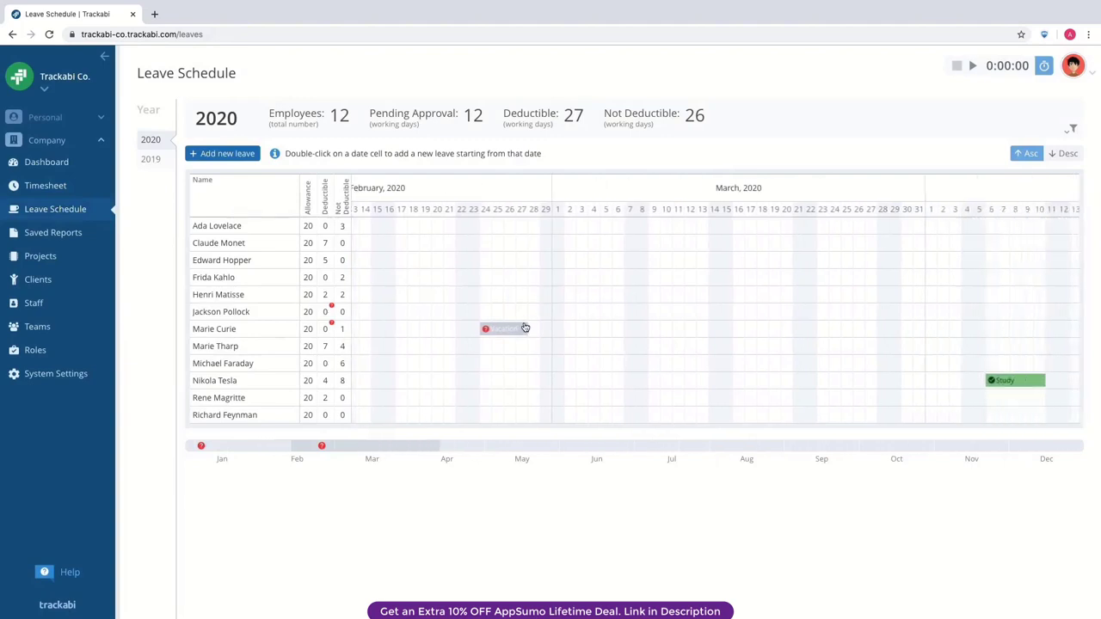
click(503, 328)
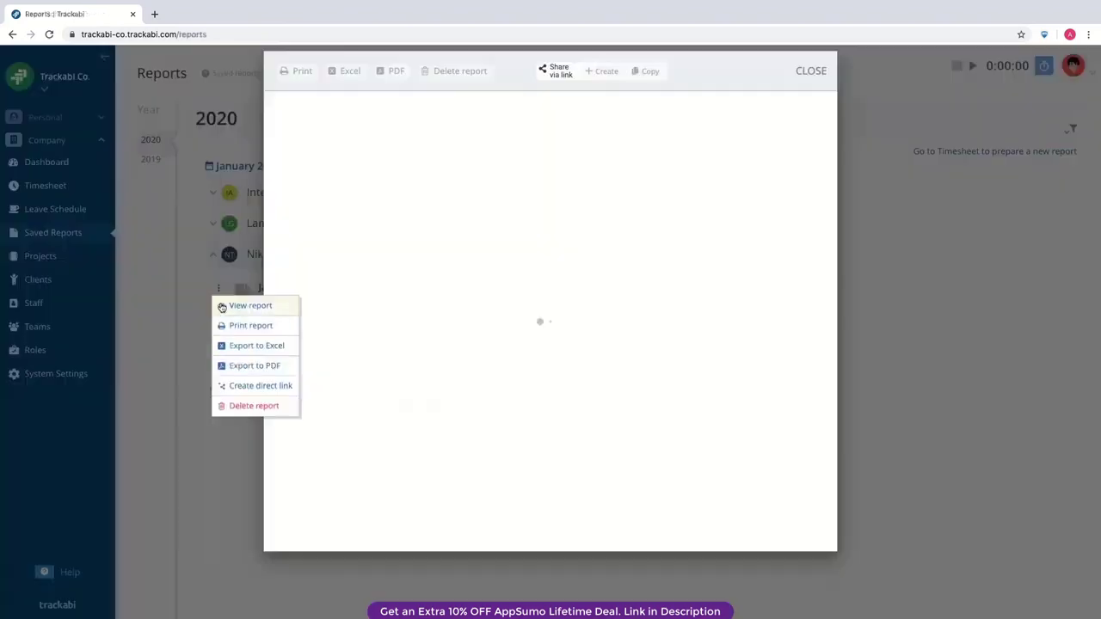
click(251, 305)
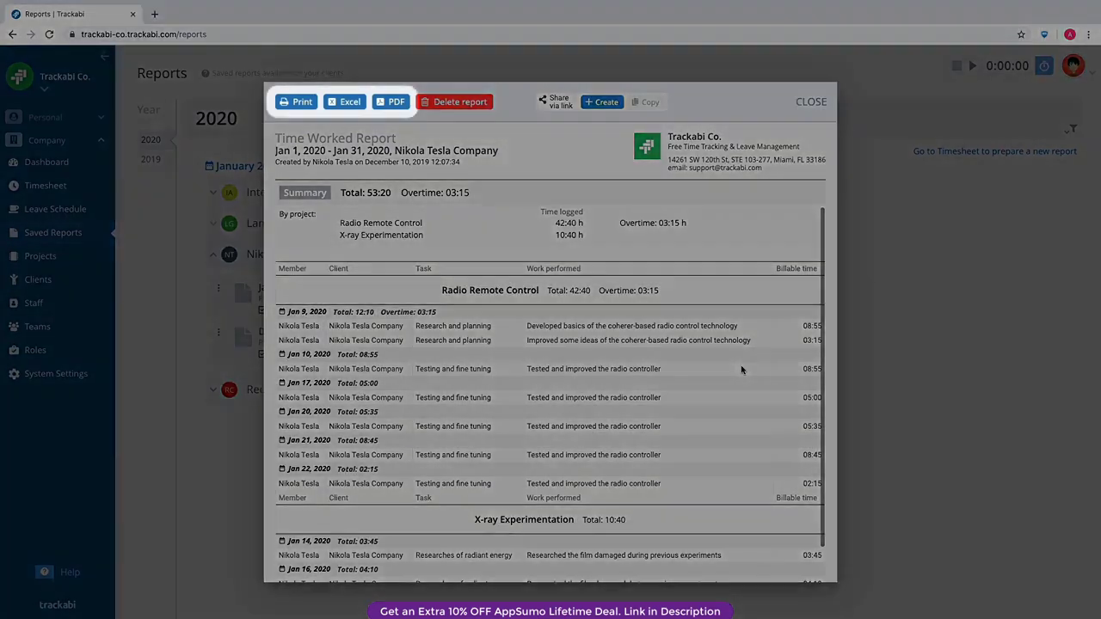
mouse_move(632, 226)
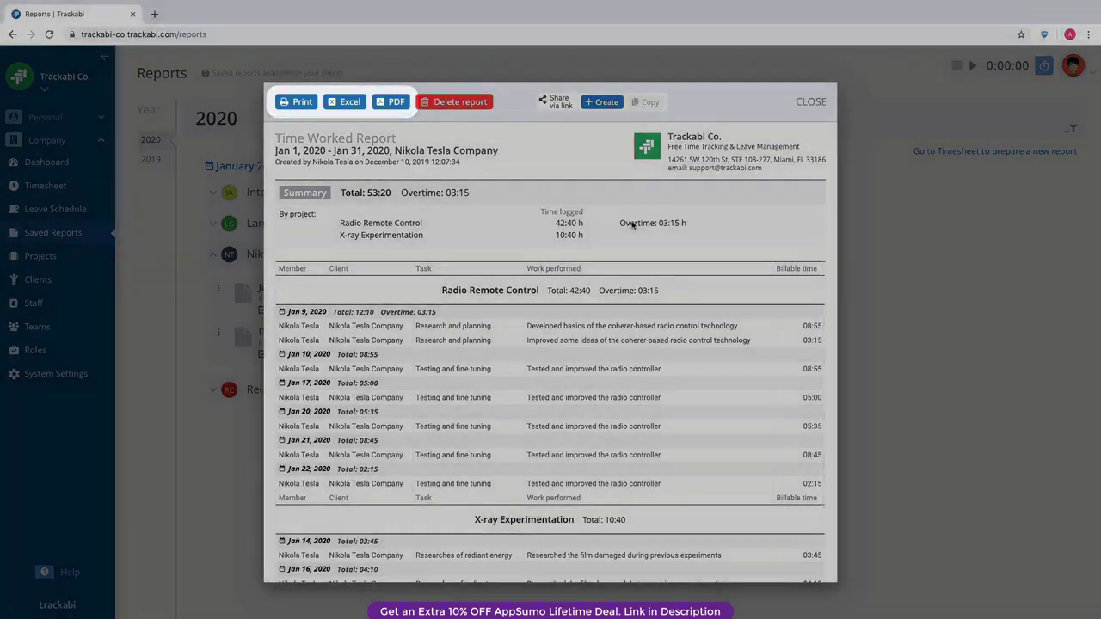
click(553, 102)
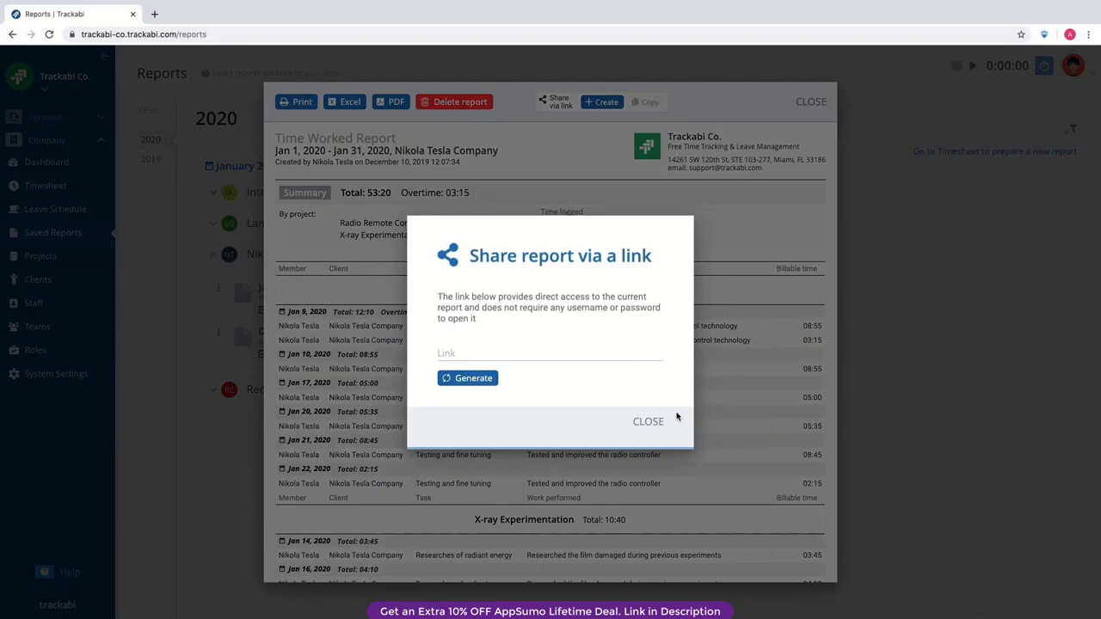
click(648, 421)
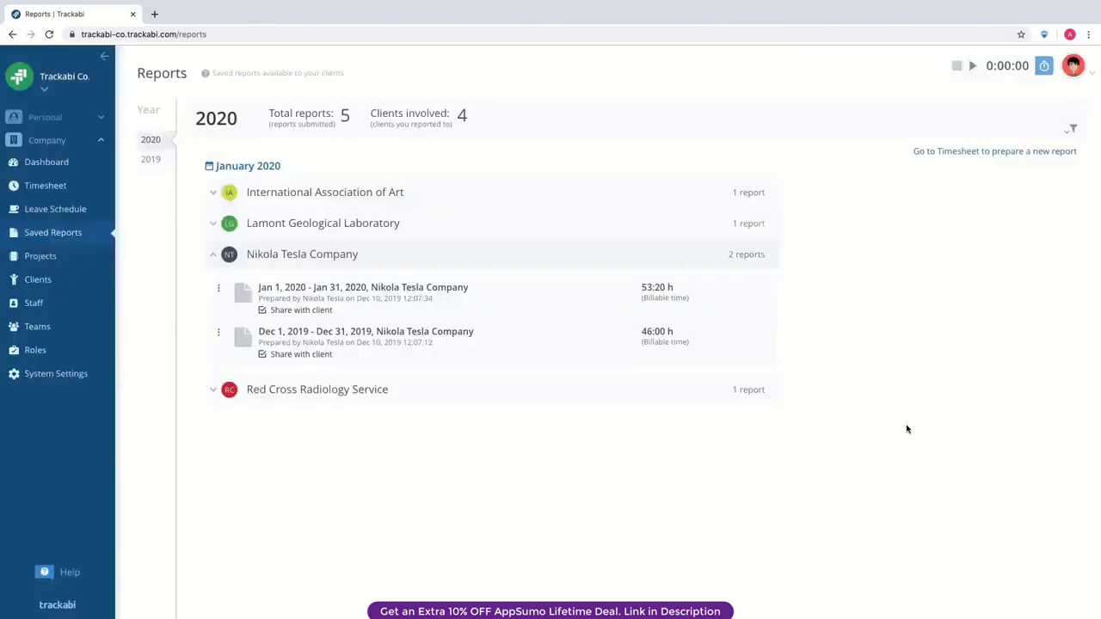
Open Painting a Masterpiece from Projects and review its Tasks, Assigned Teams and Assigned People tabs
click(39, 255)
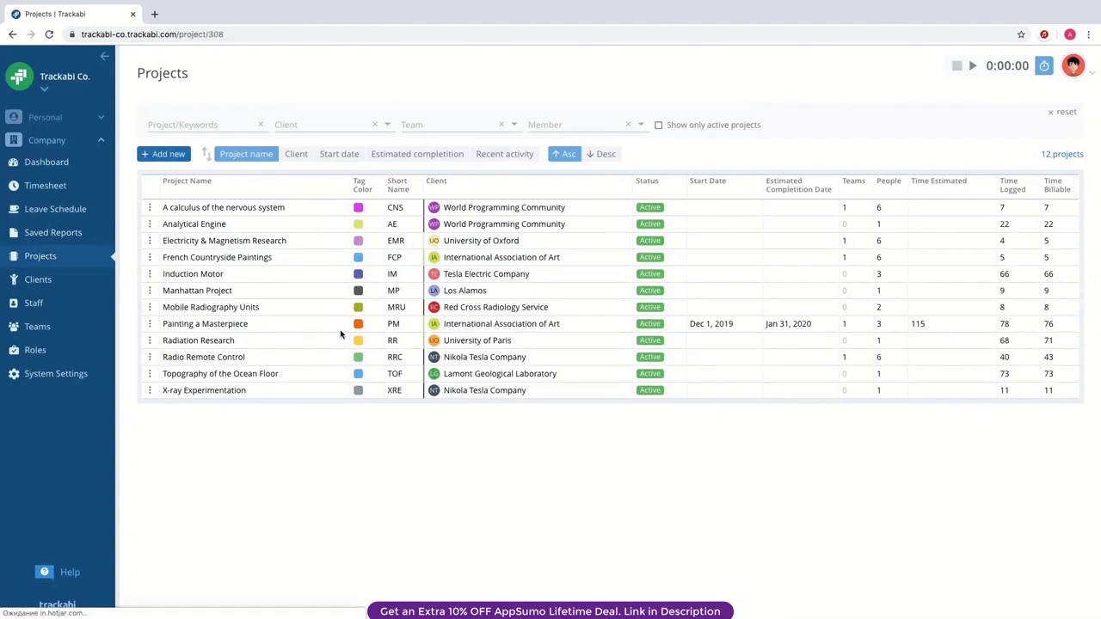
click(205, 323)
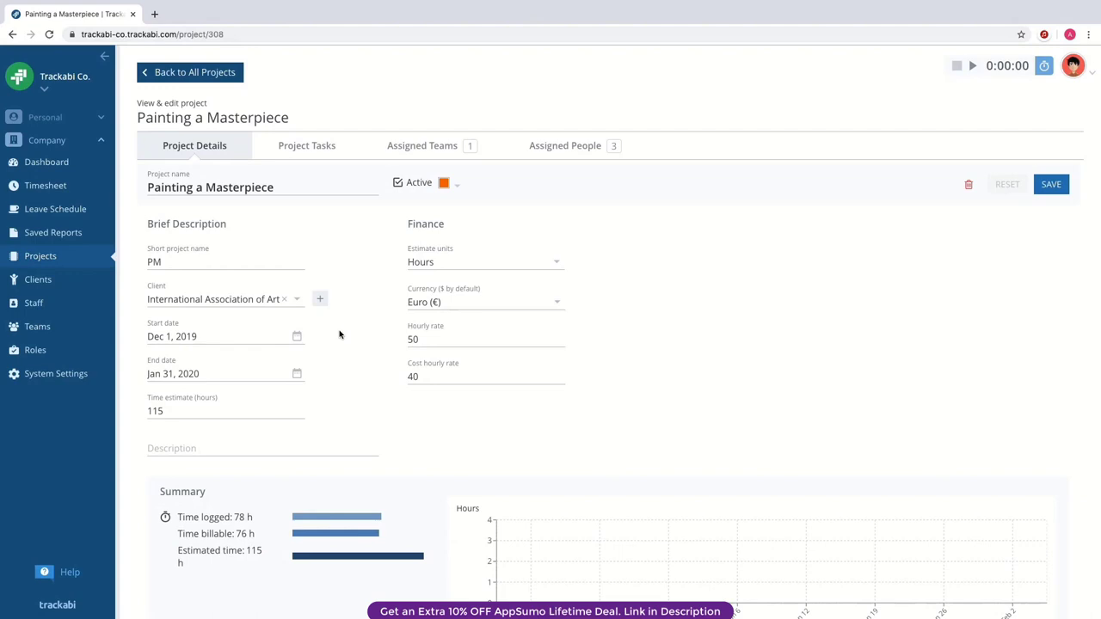
mouse_move(353, 158)
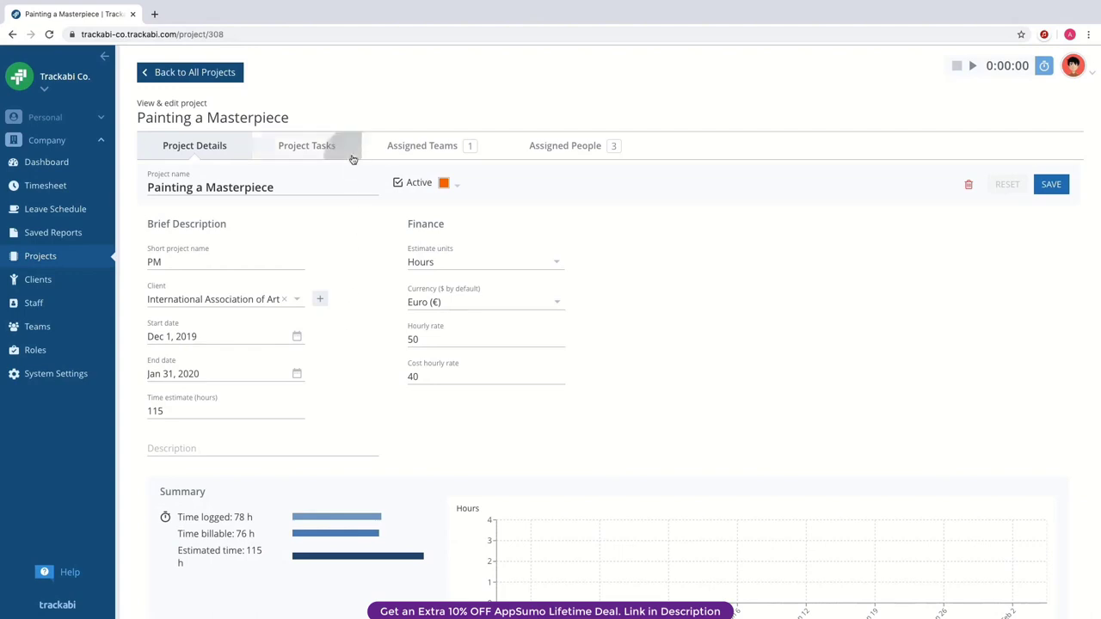
click(306, 146)
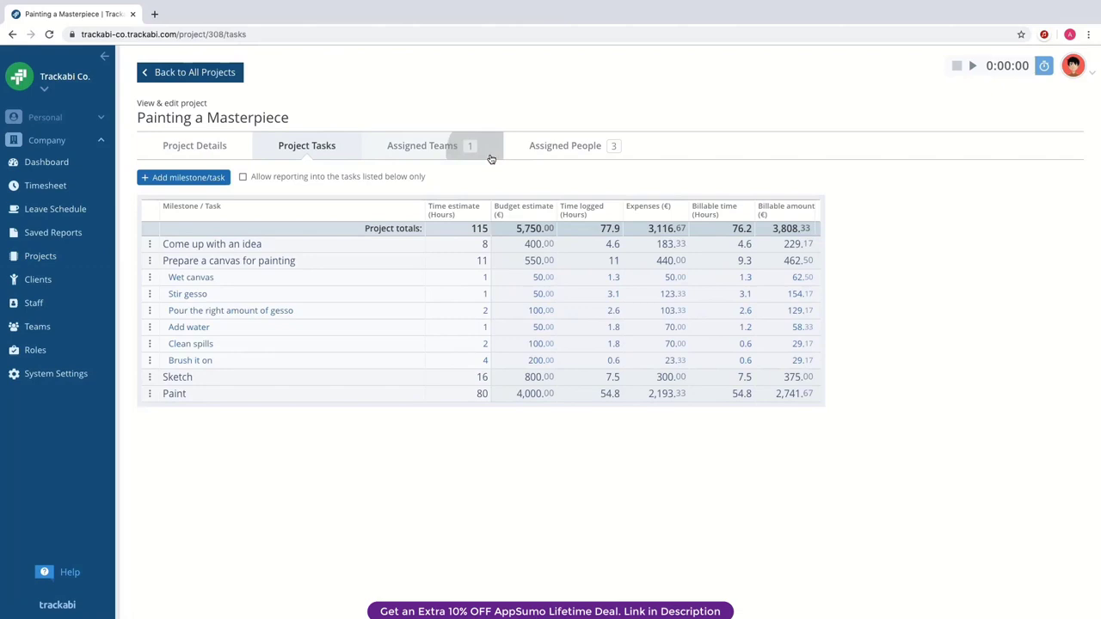
click(422, 145)
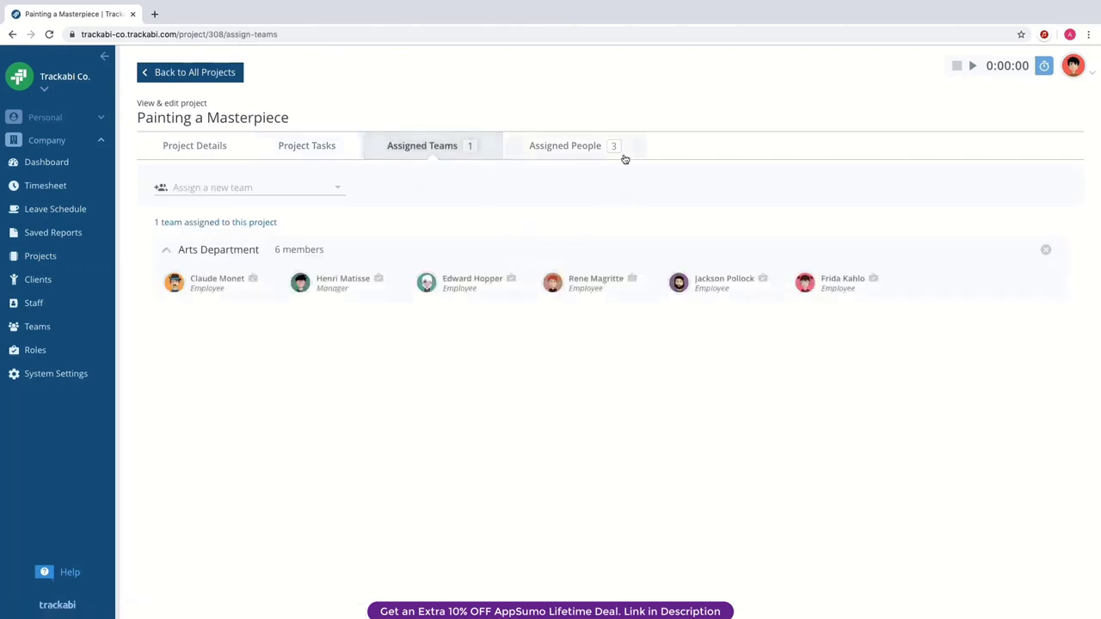
click(565, 146)
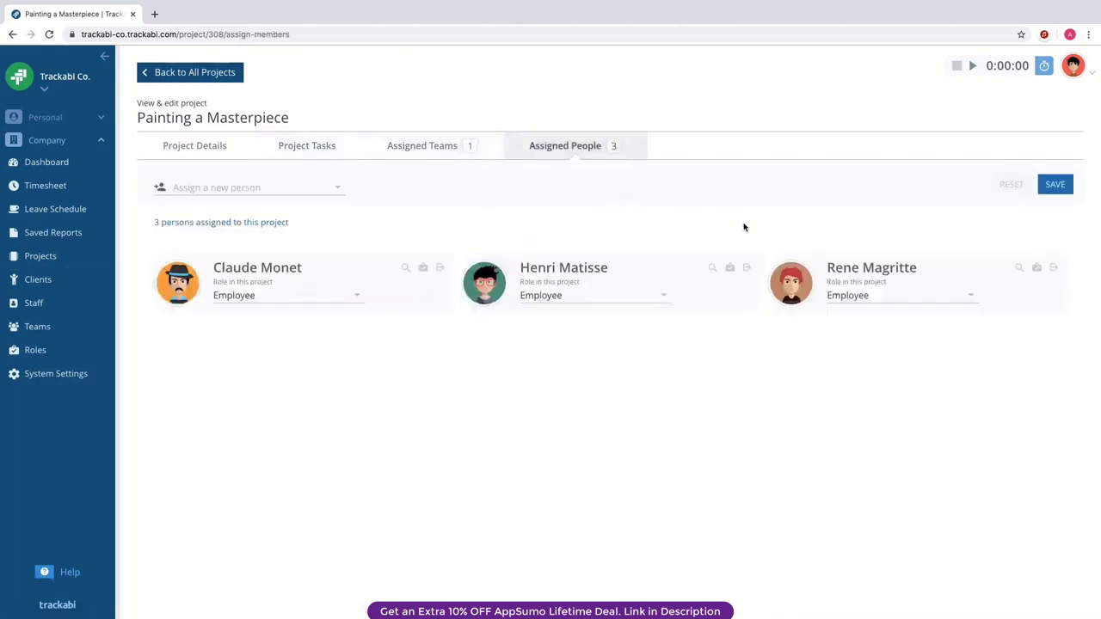
click(38, 278)
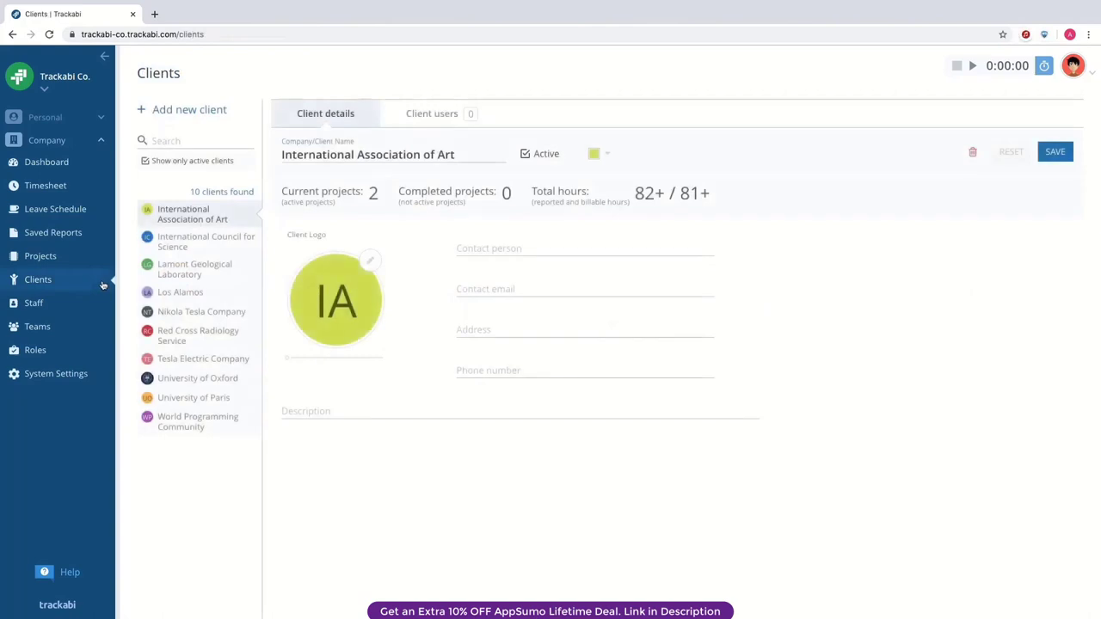
mouse_move(236, 370)
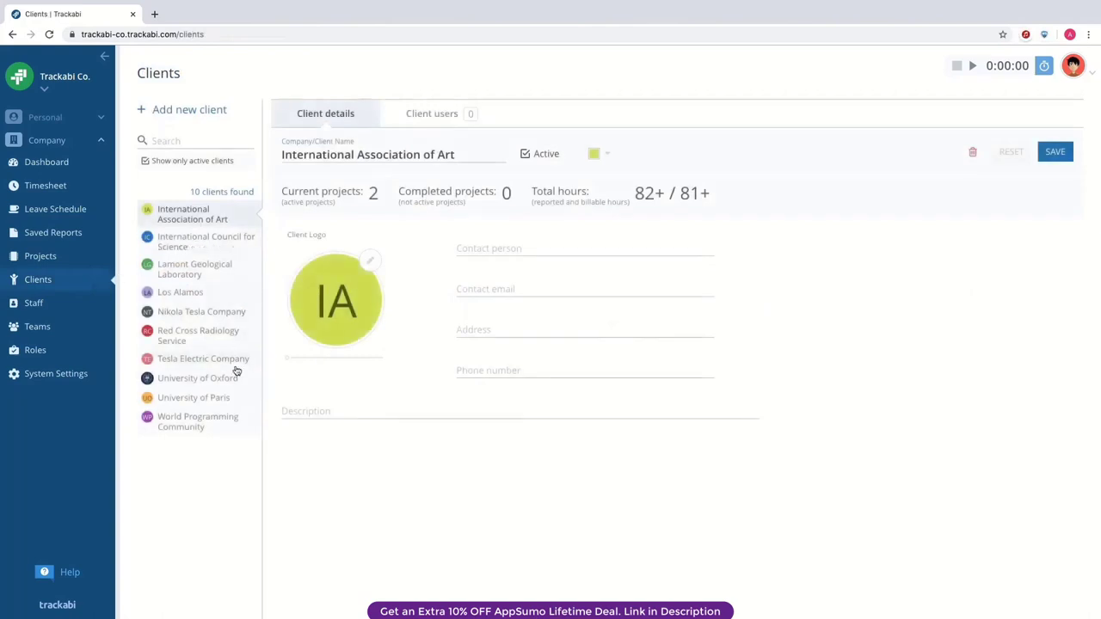
click(195, 378)
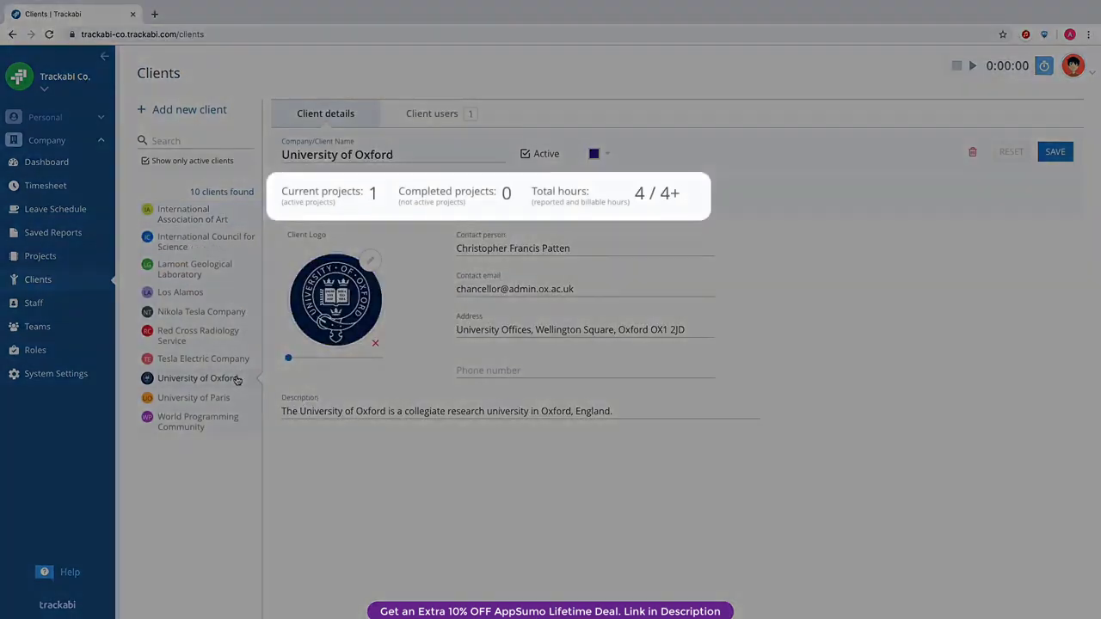
mouse_move(256, 381)
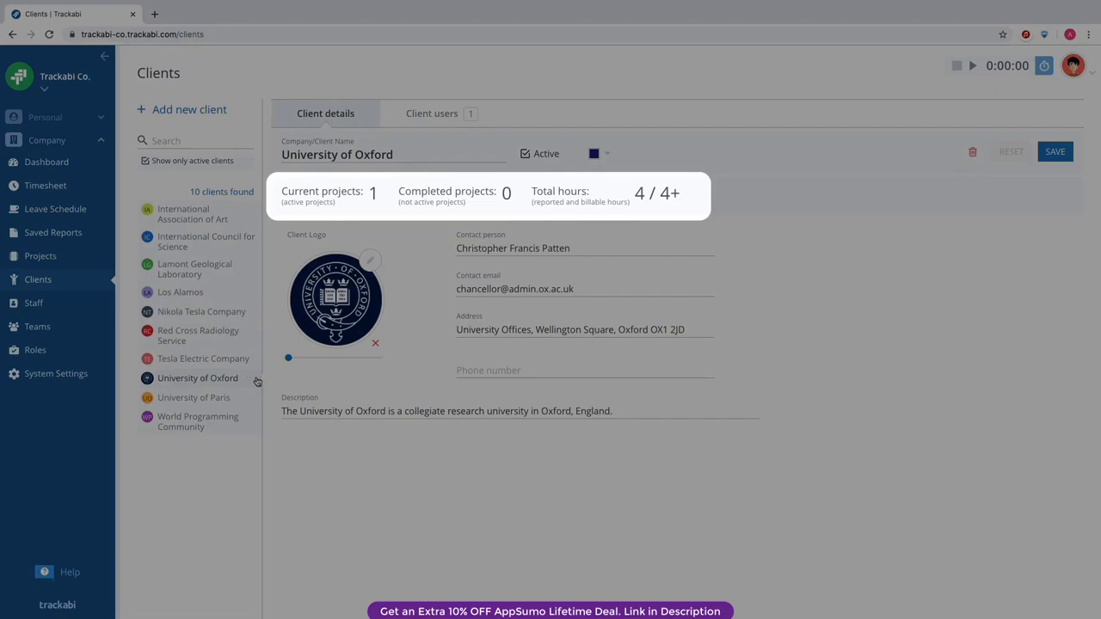
click(431, 112)
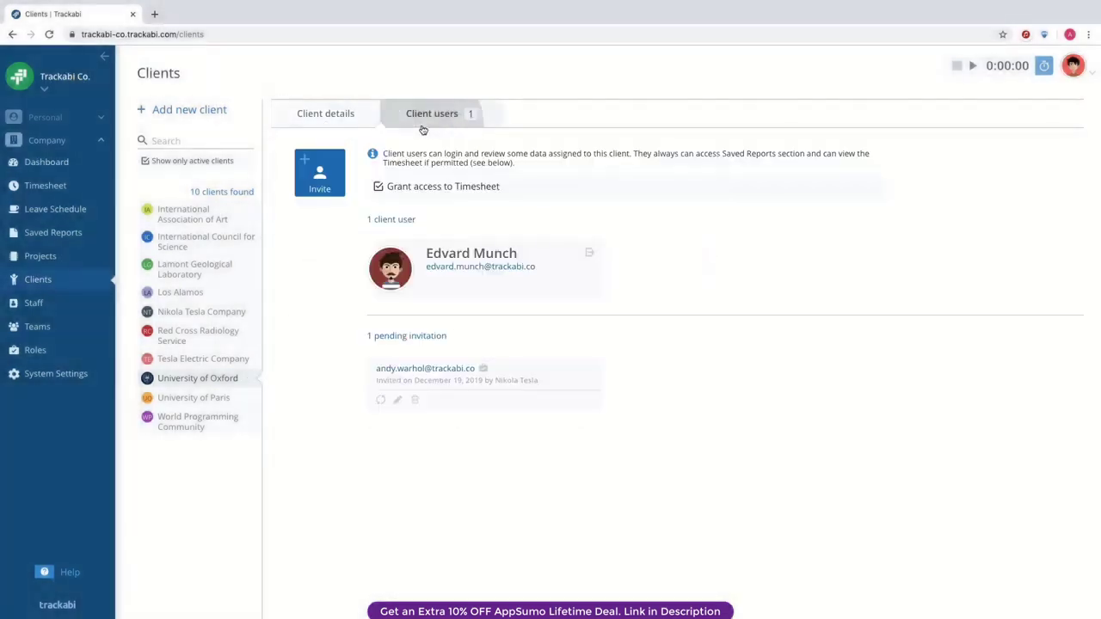
click(319, 172)
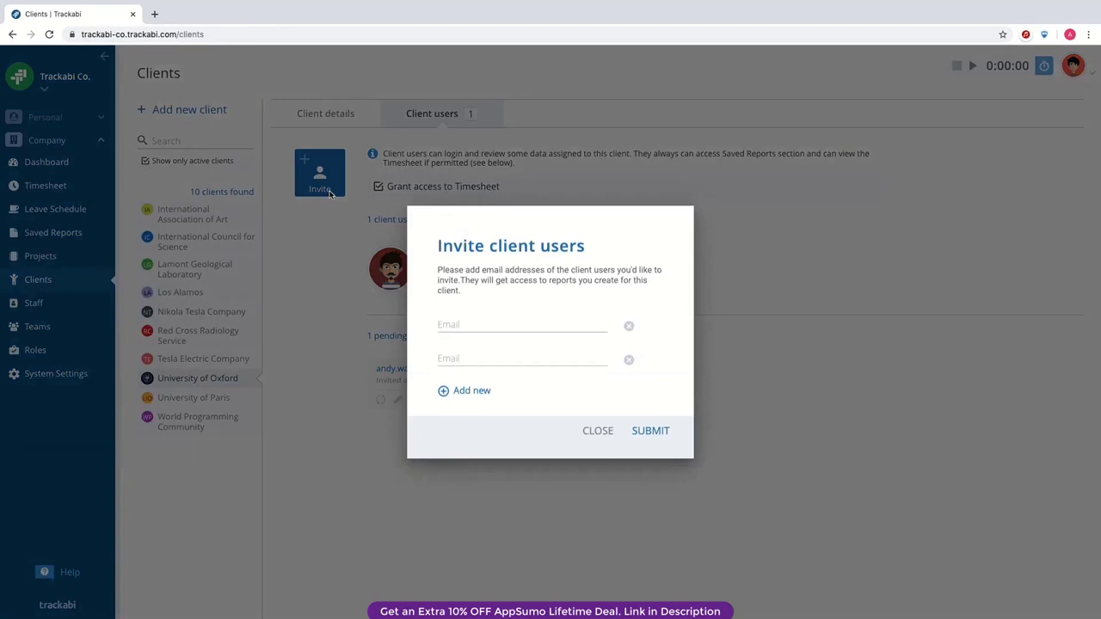
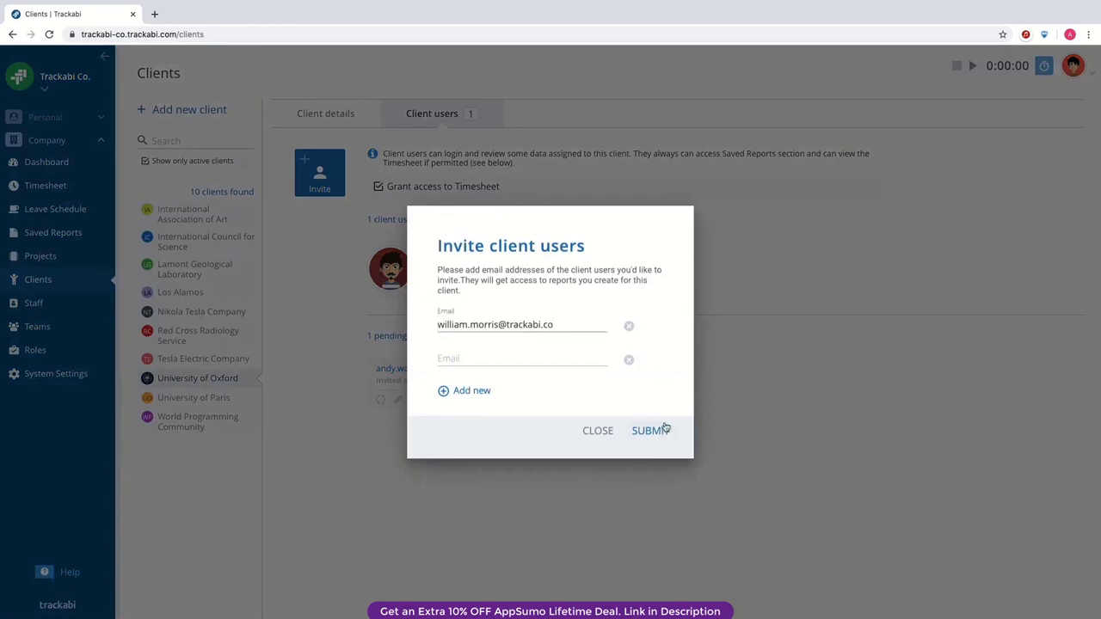
click(646, 430)
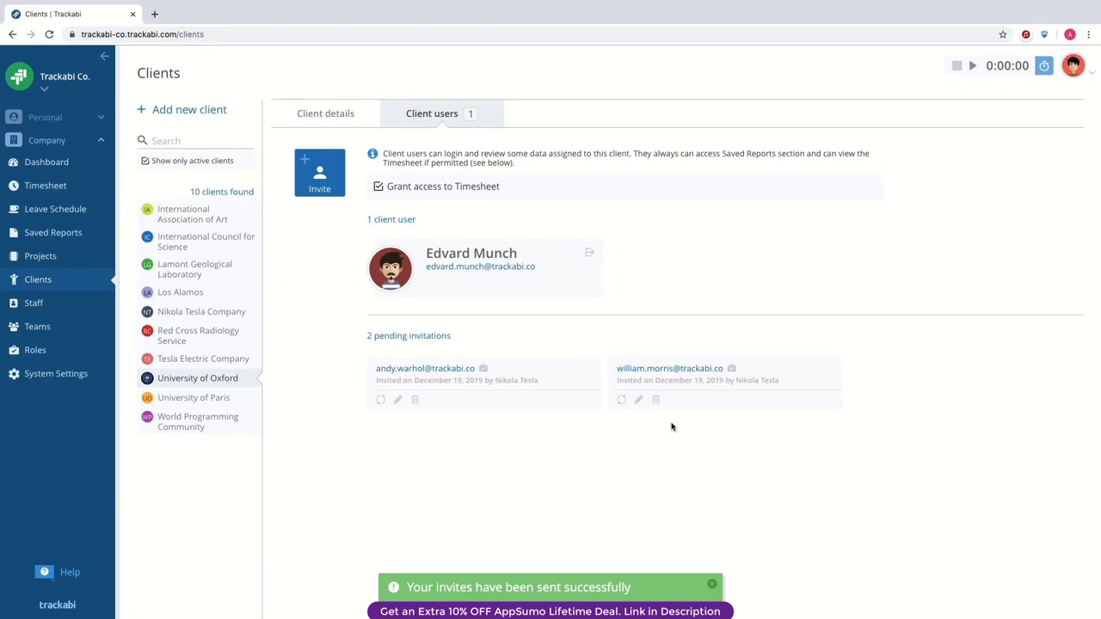
Invite a new staff member with the Manager role, then view Pending Invitations and Former Employees
click(34, 303)
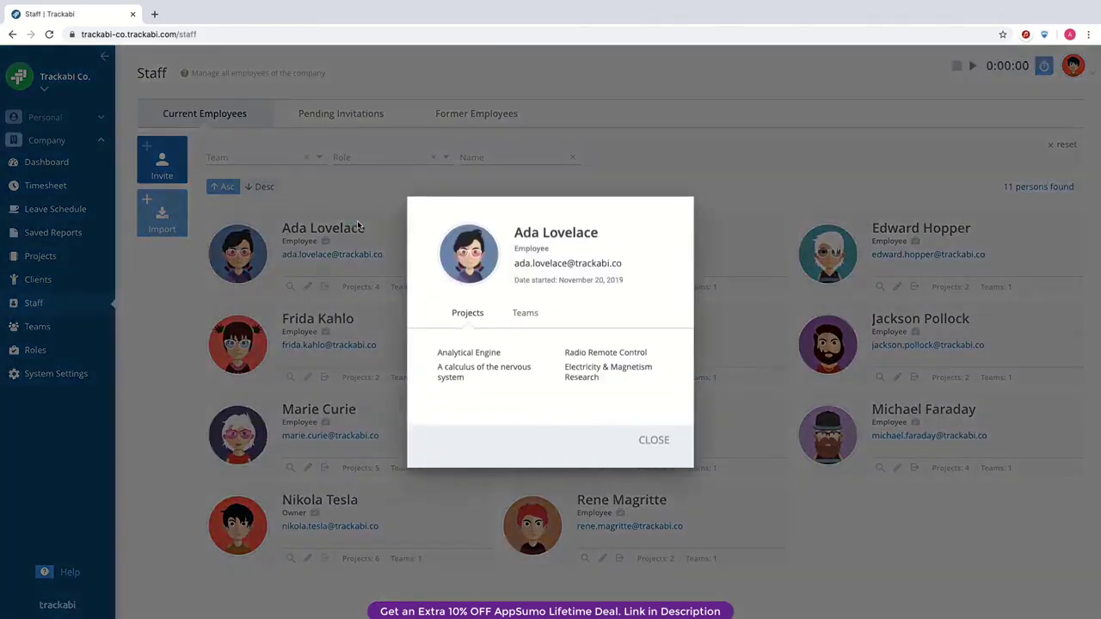
click(653, 439)
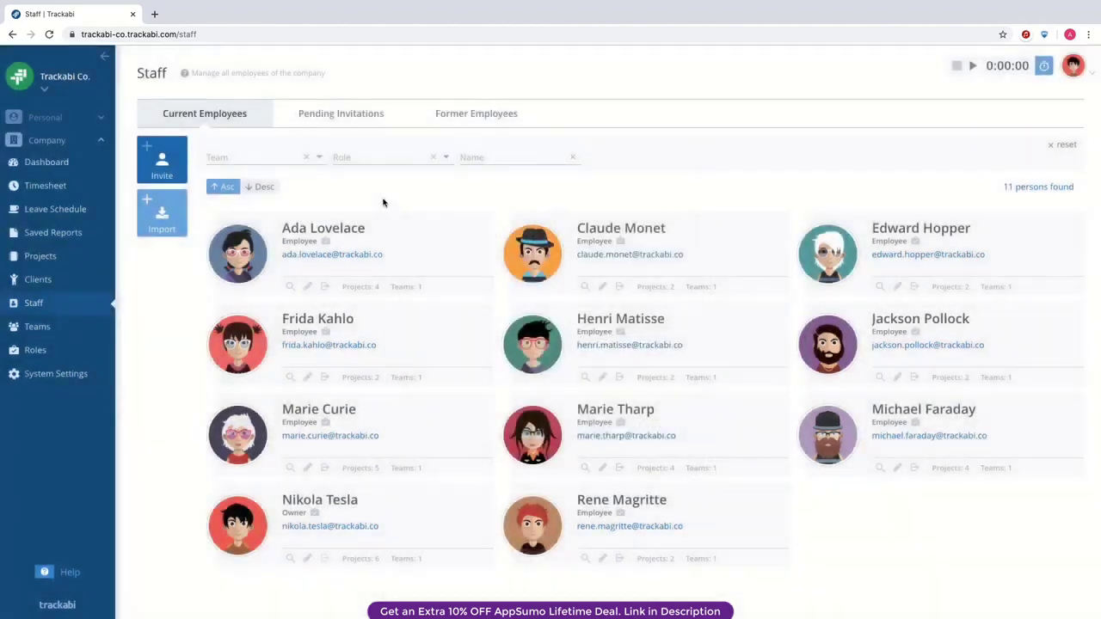
click(161, 159)
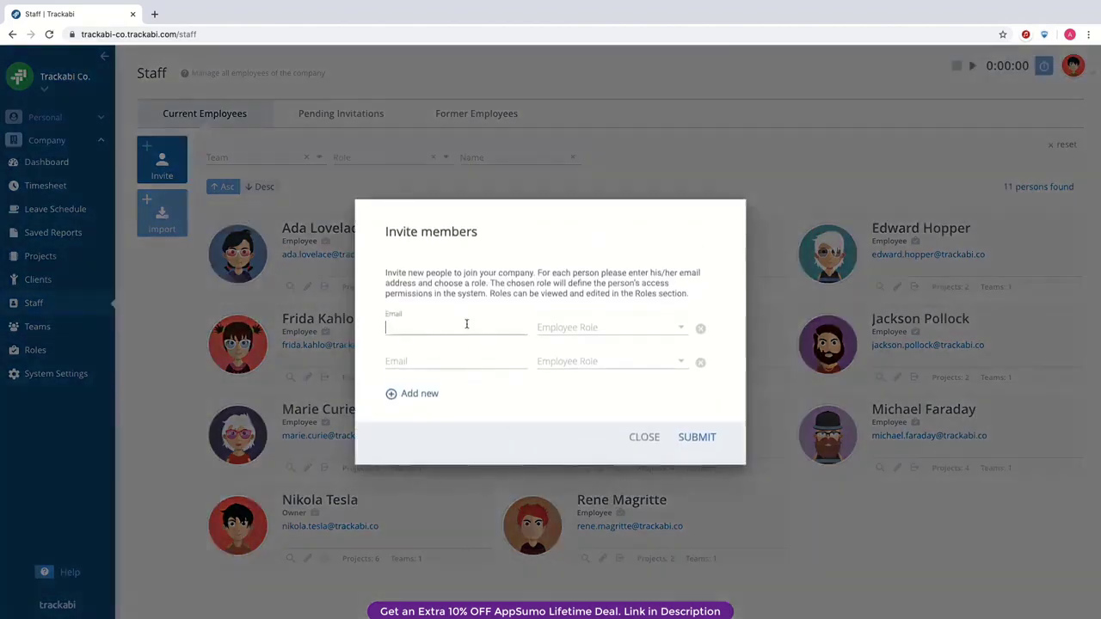
click(609, 328)
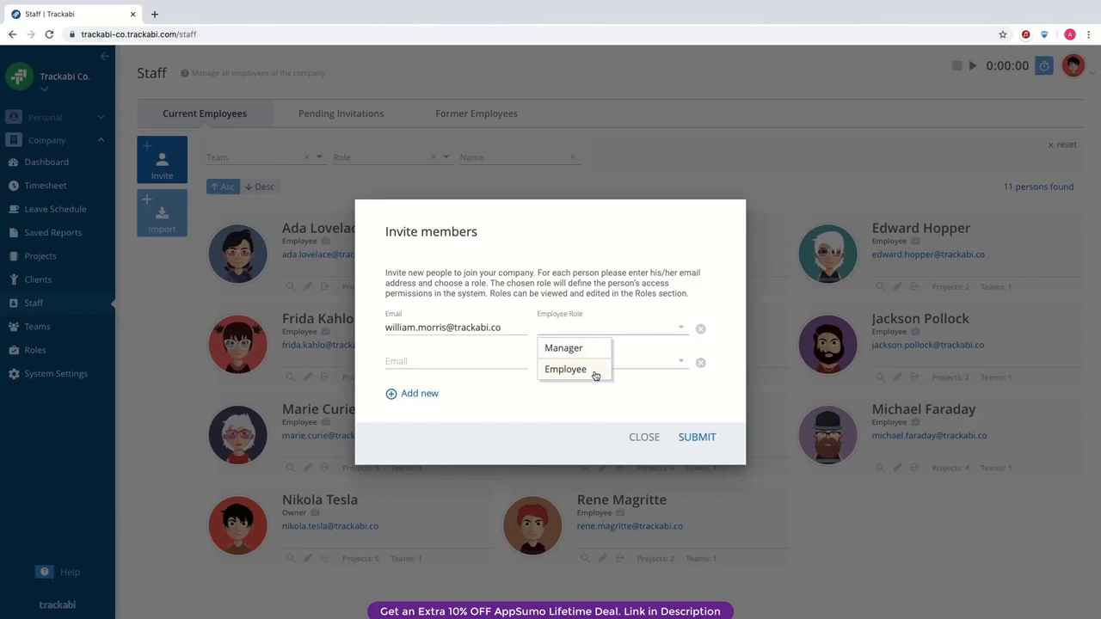
click(563, 348)
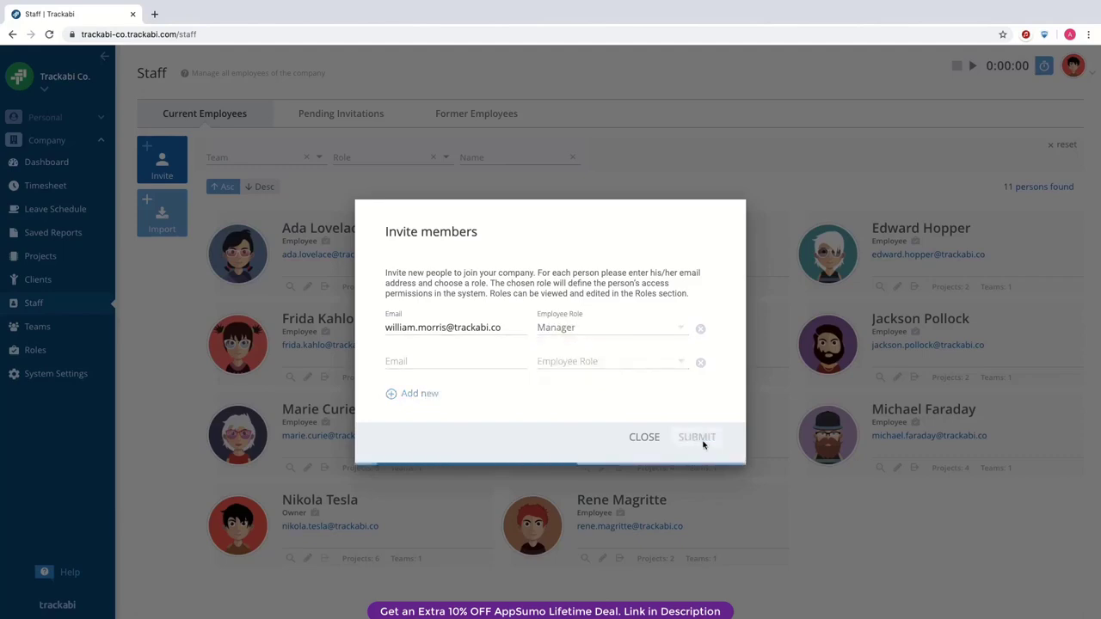
click(695, 437)
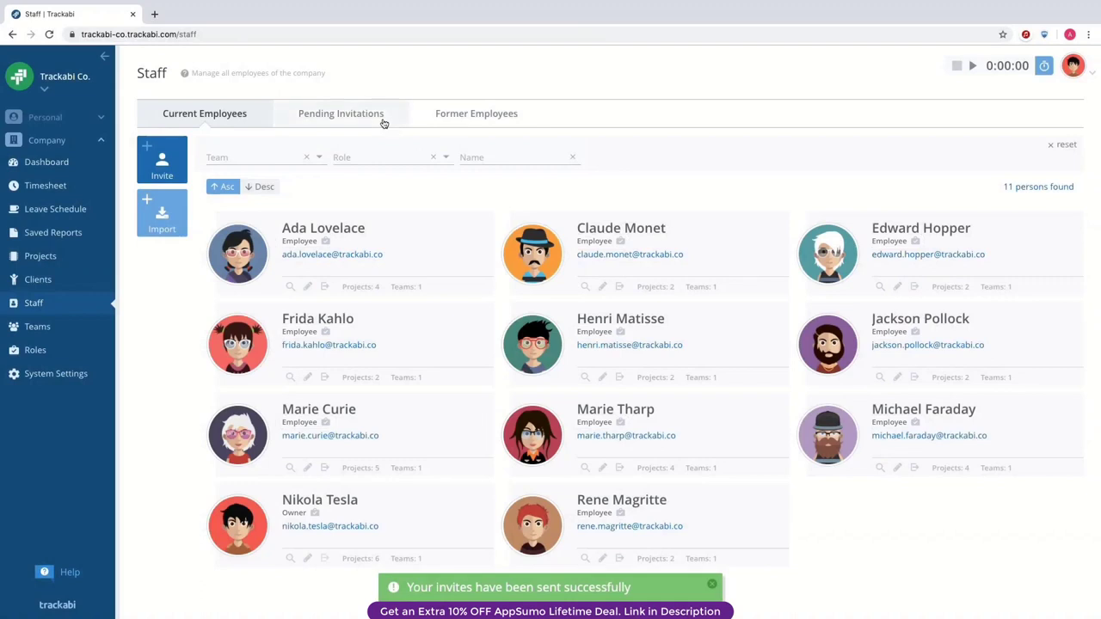
click(341, 113)
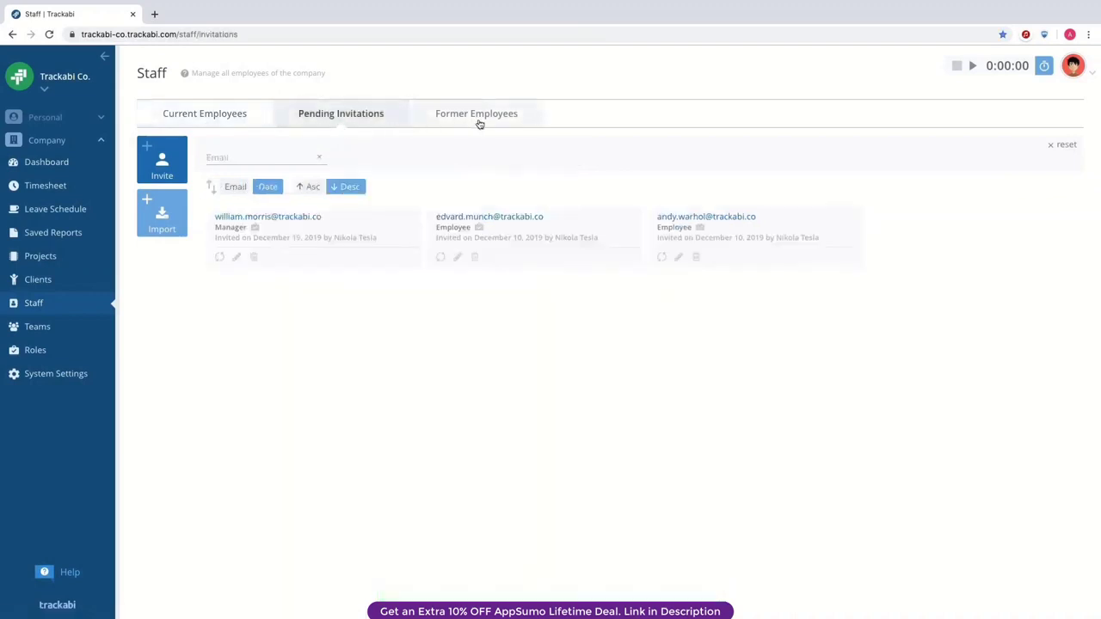
click(477, 113)
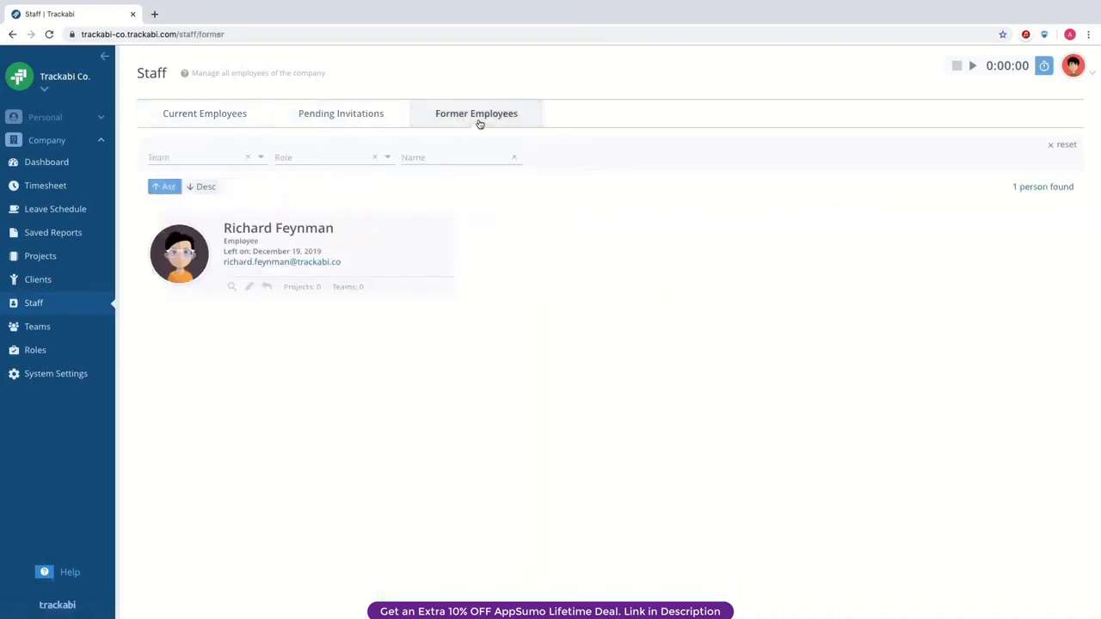
Create the IT Department team with Ada Lovelace and check Analytical Engine's Assigned Teams
click(37, 326)
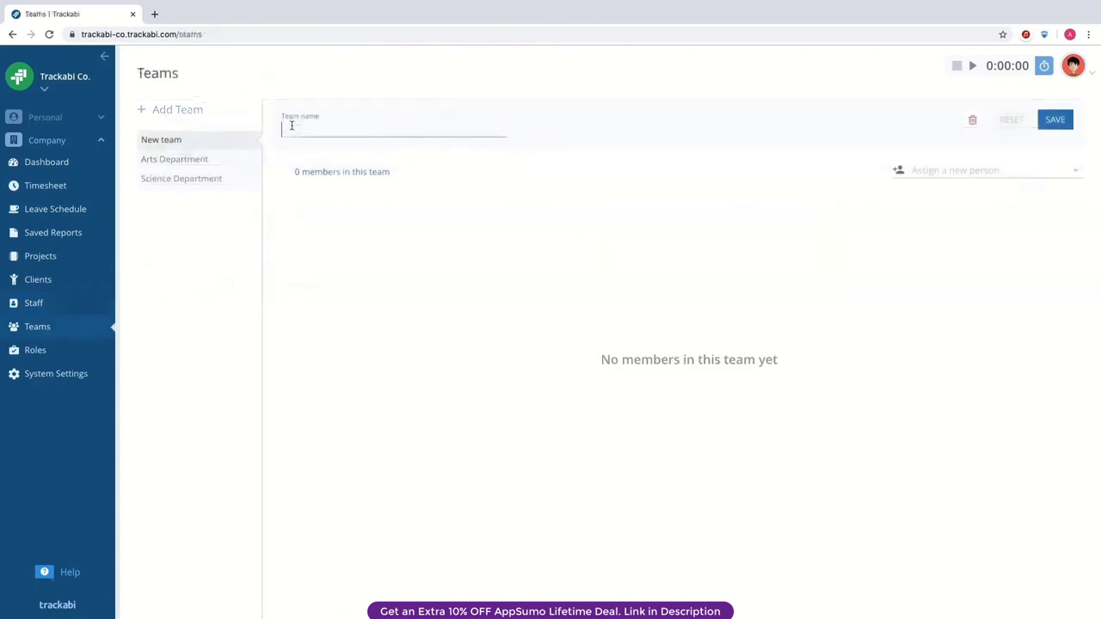
click(985, 169)
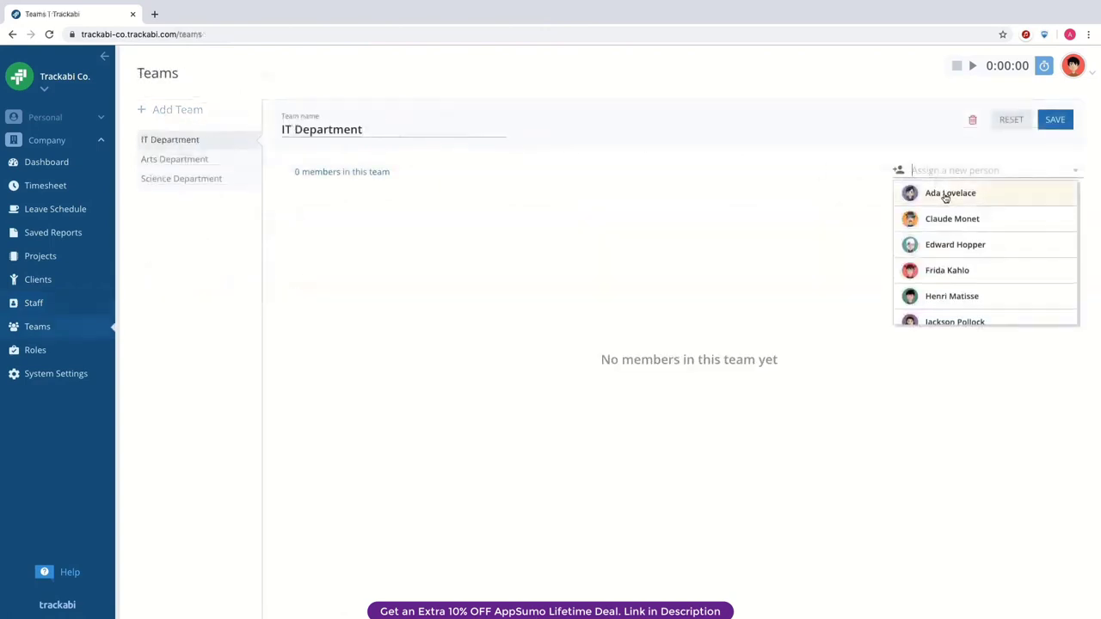
click(950, 192)
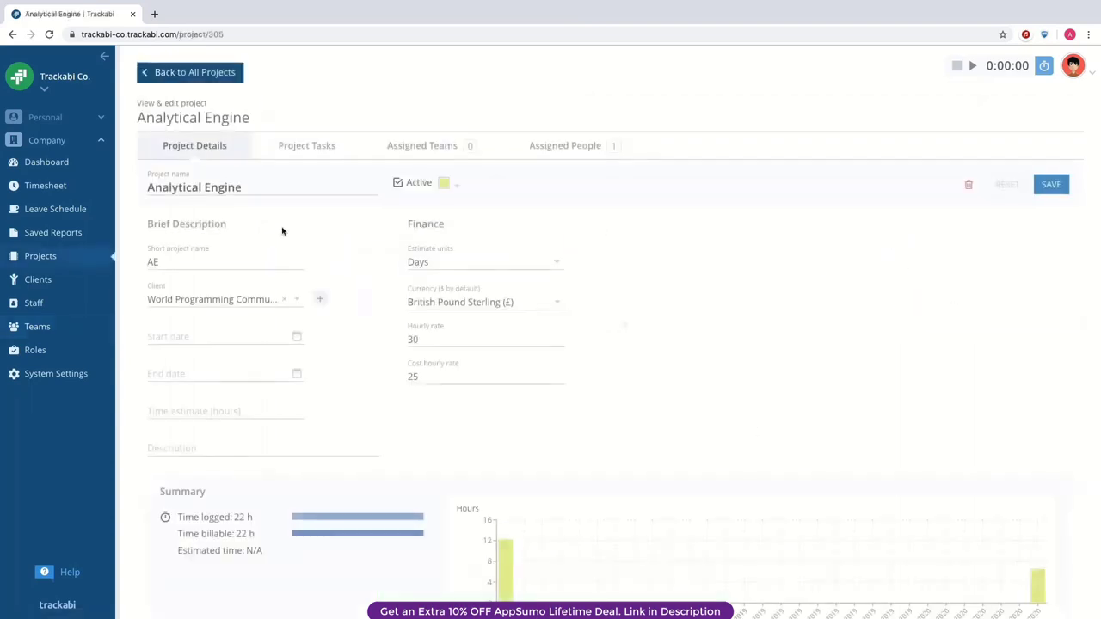
click(422, 145)
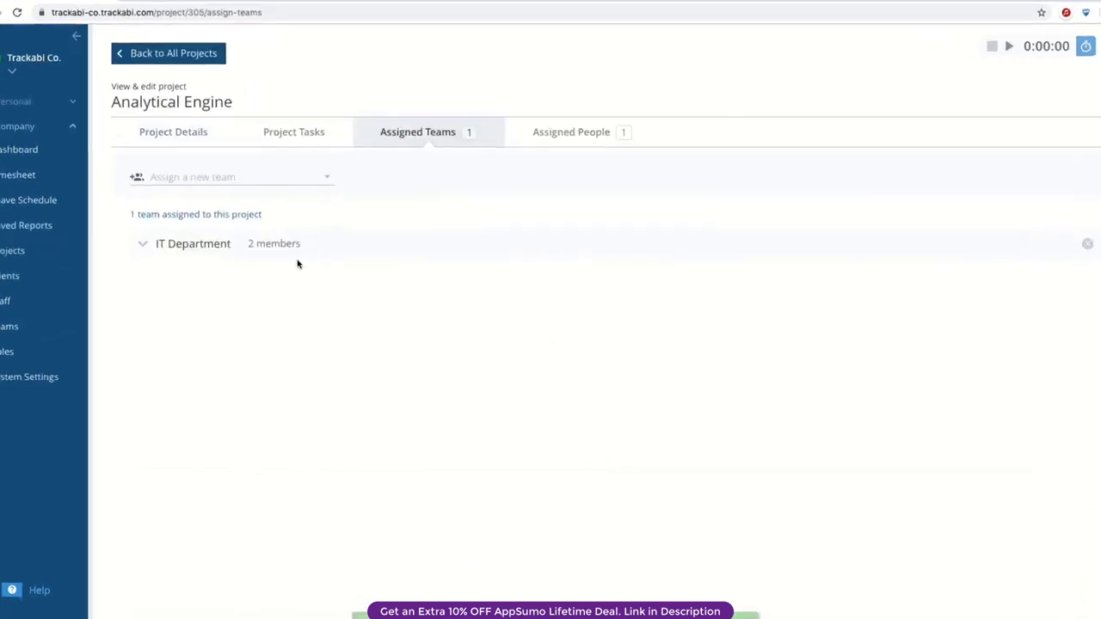
click(143, 243)
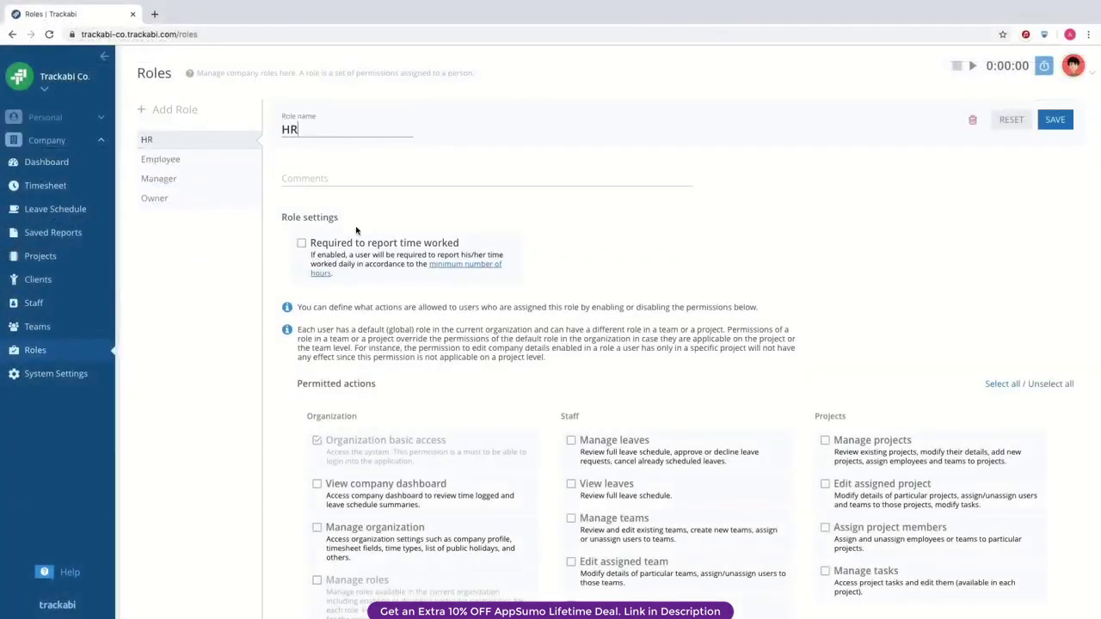
Save the HR role's permissions, then view the Owner and Employee roles
scroll(down, 3)
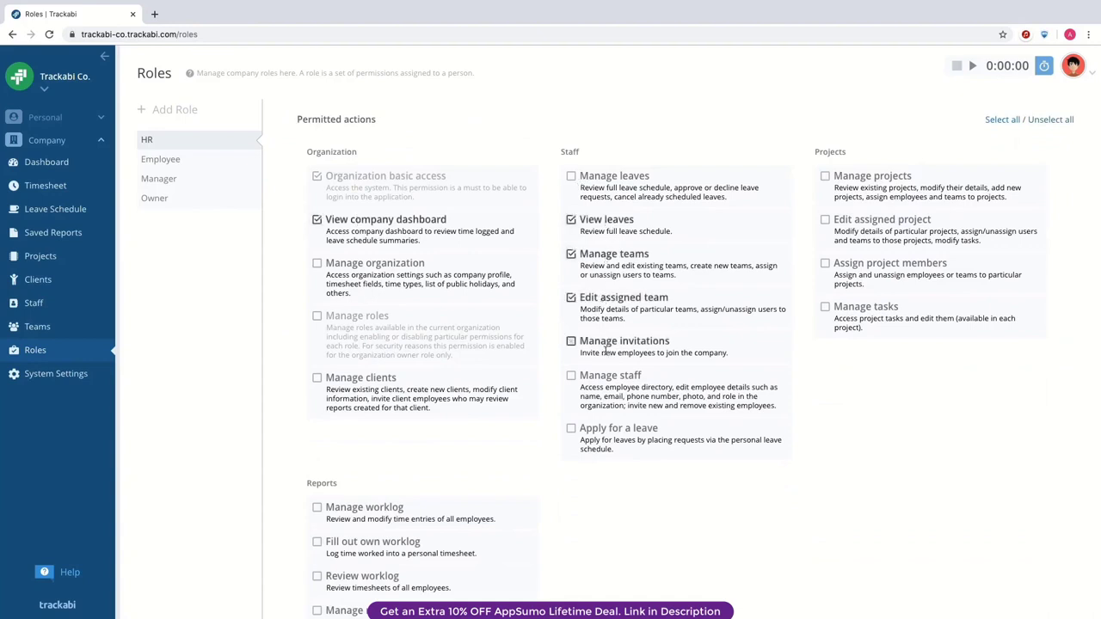
scroll(down, 3)
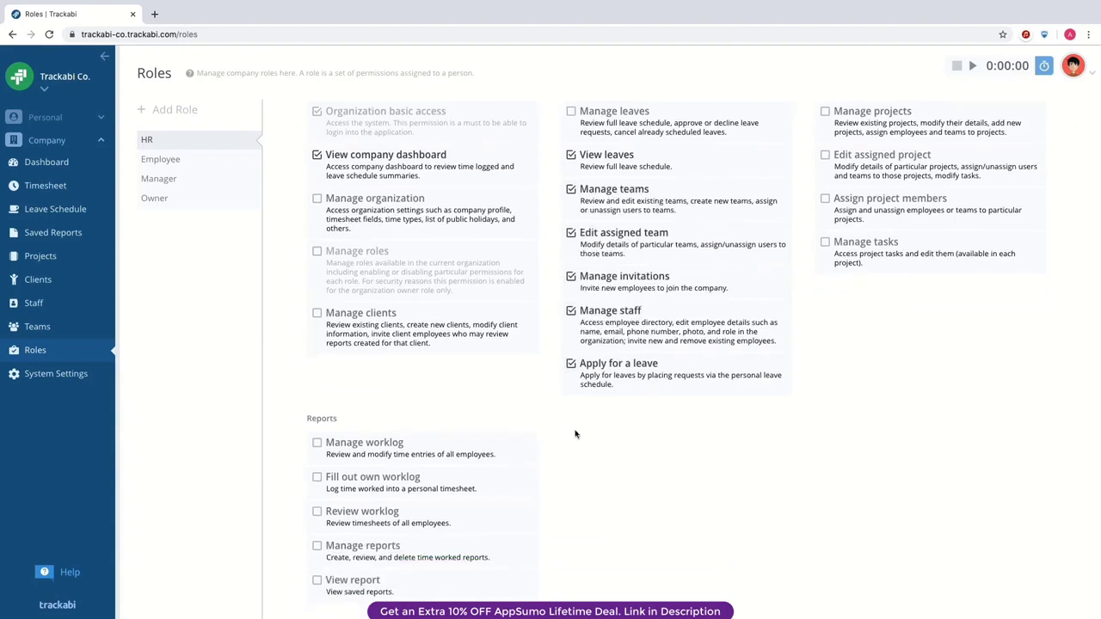
click(317, 477)
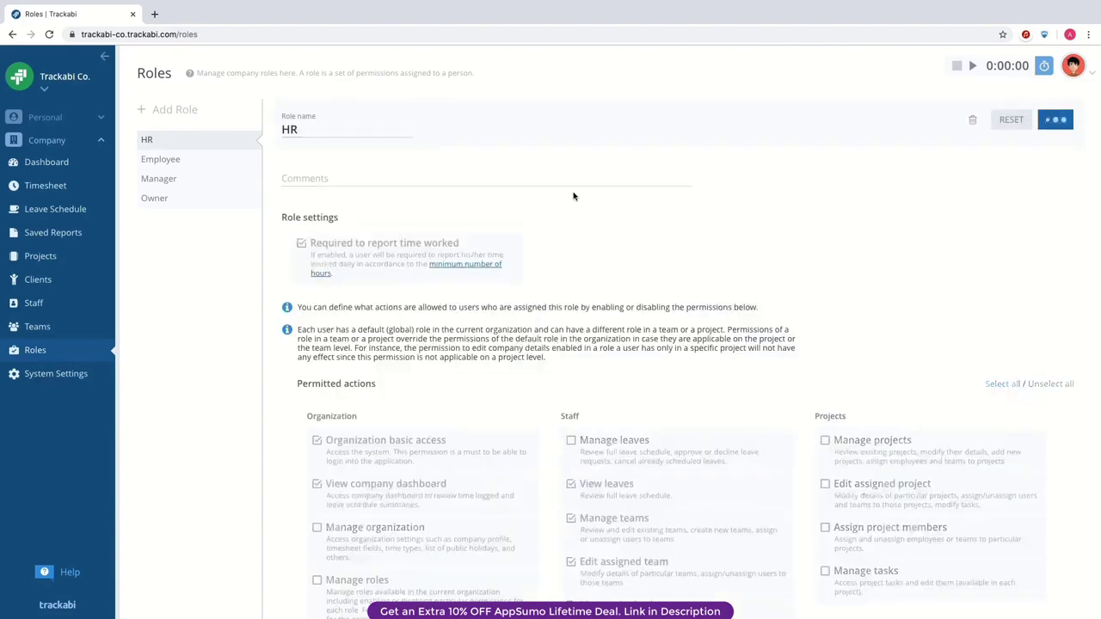
click(1055, 119)
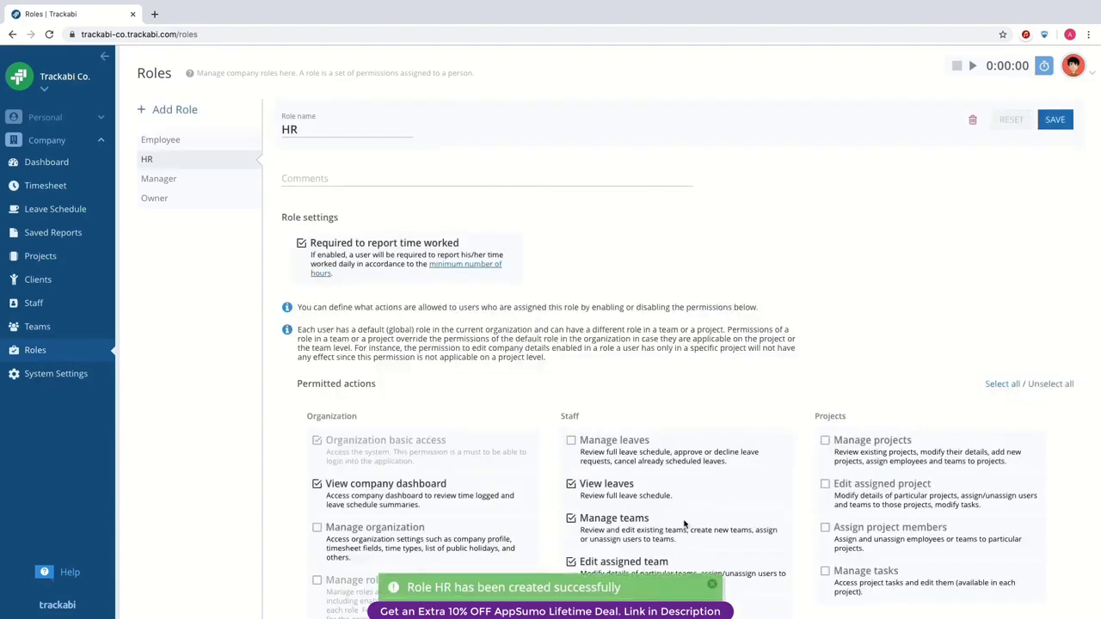
click(155, 197)
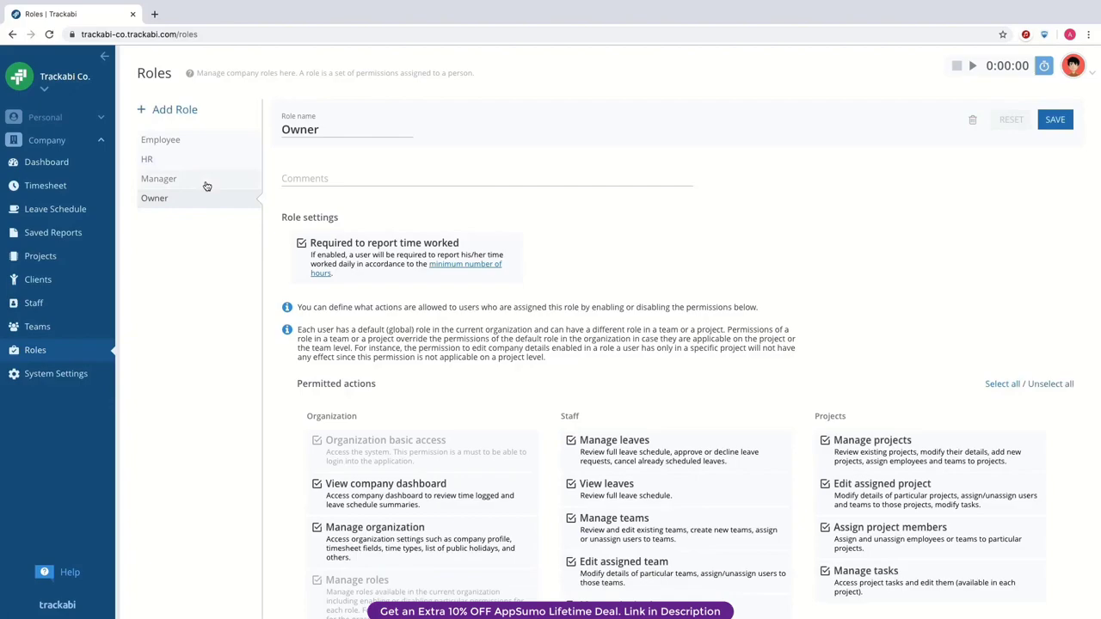
click(158, 178)
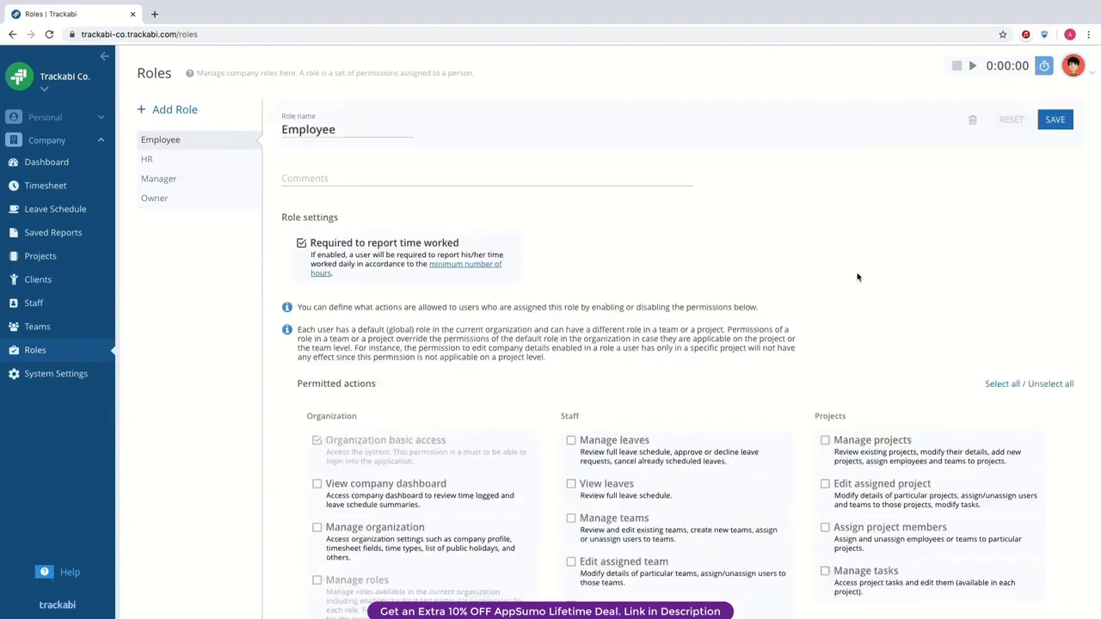
Browse system settings: company profile, subscription plans, timesheet fields, working days and public holidays
click(59, 373)
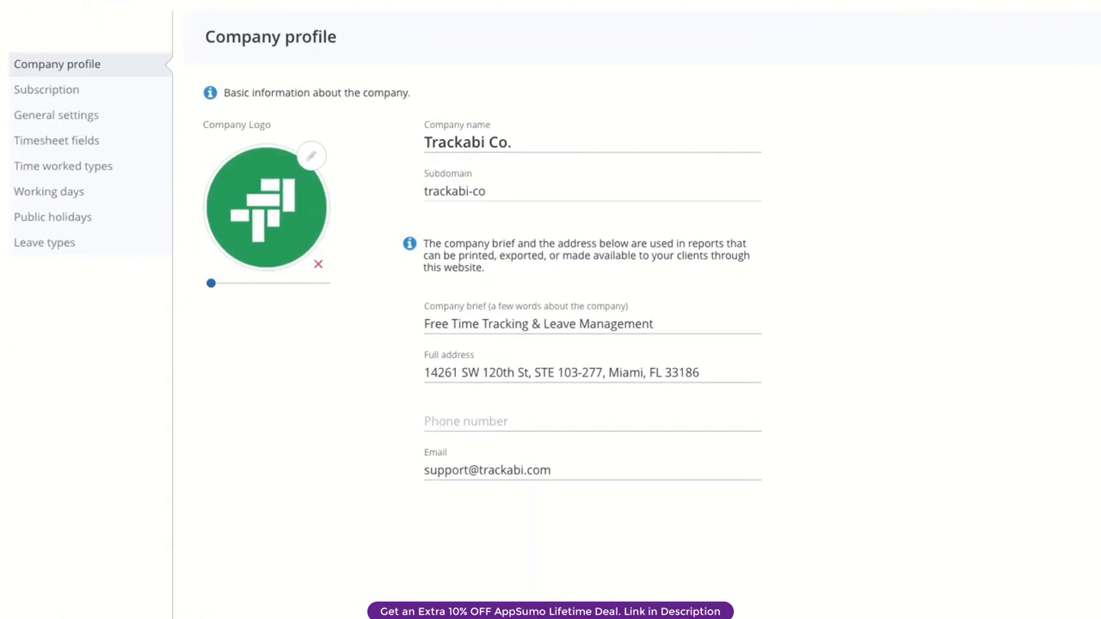
mouse_move(107, 90)
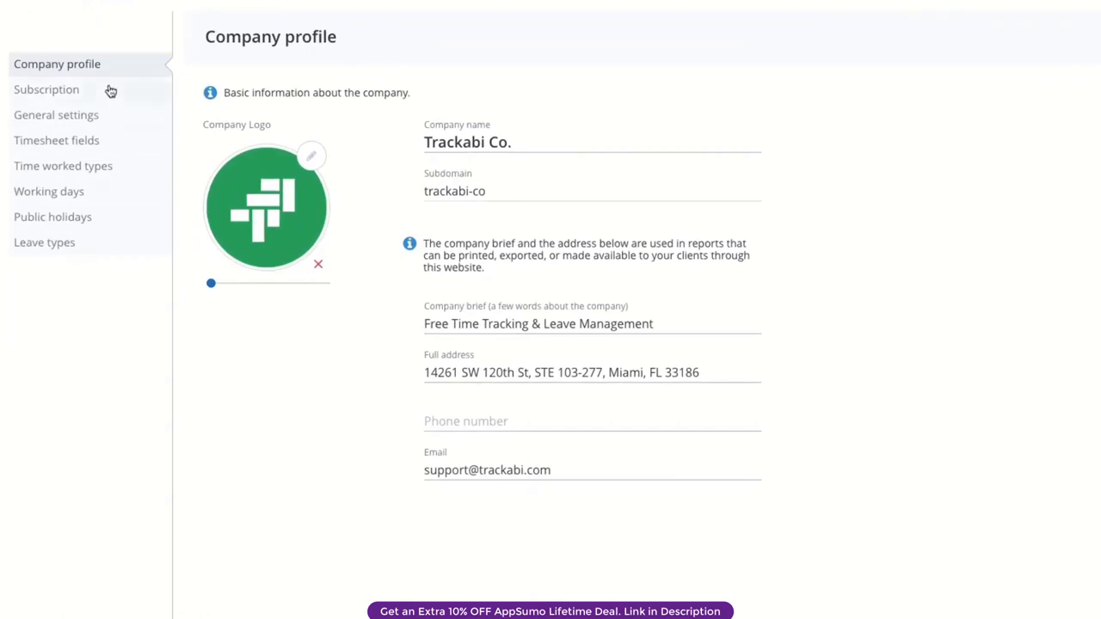
click(47, 89)
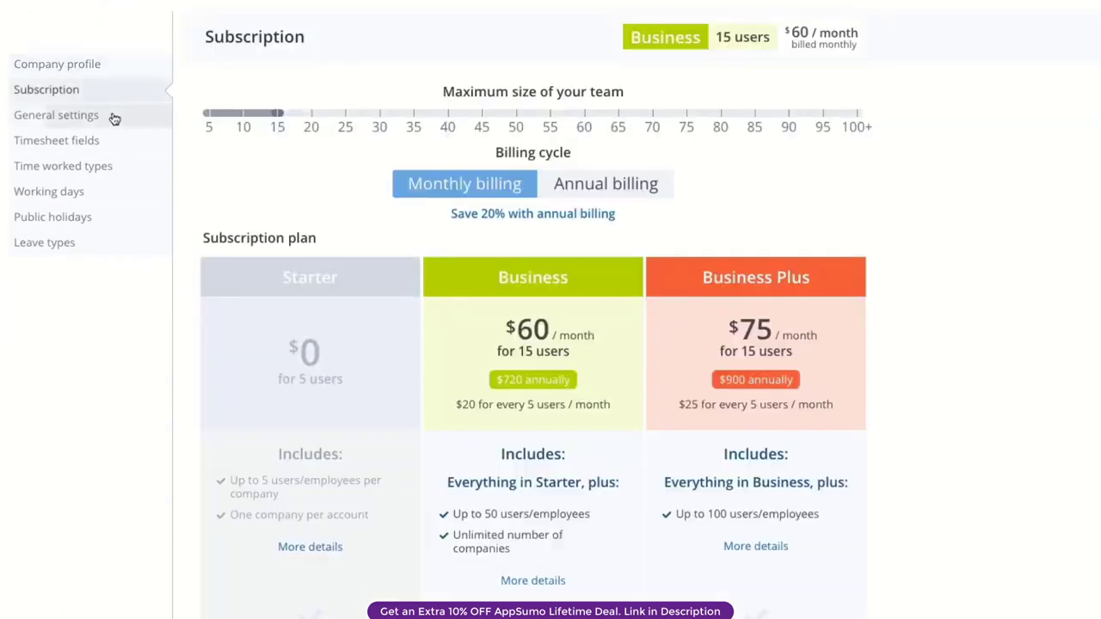
click(56, 141)
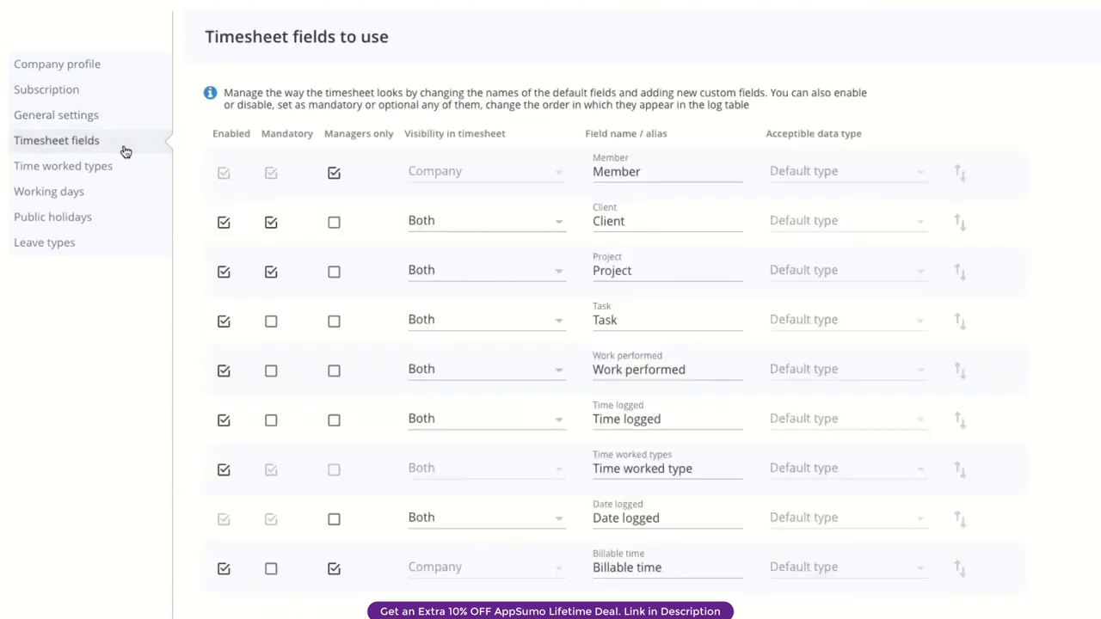
click(49, 191)
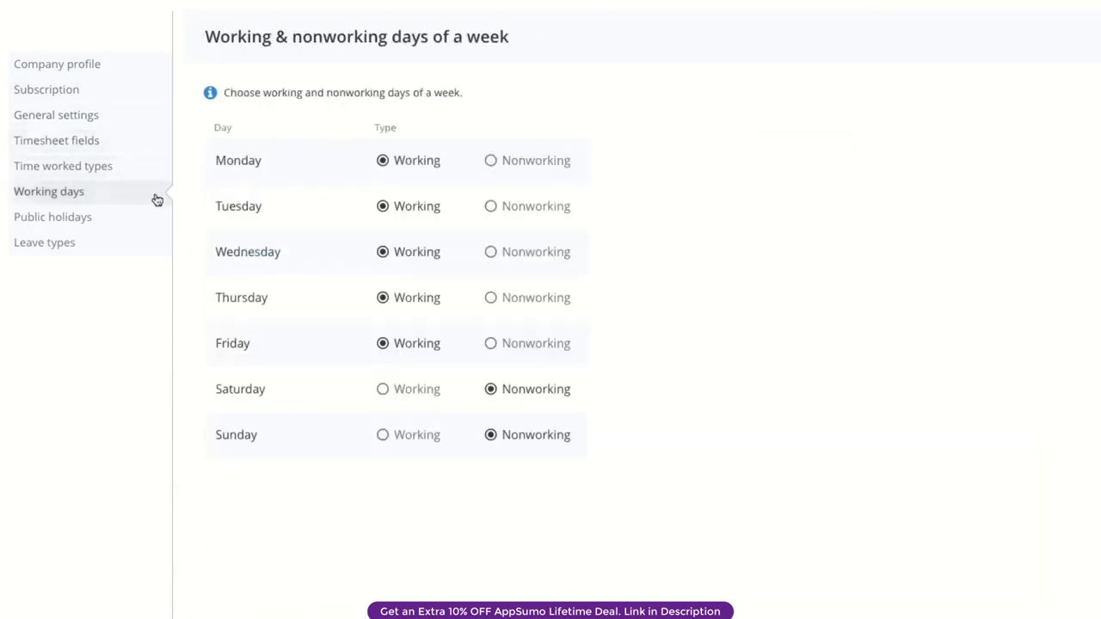
click(52, 217)
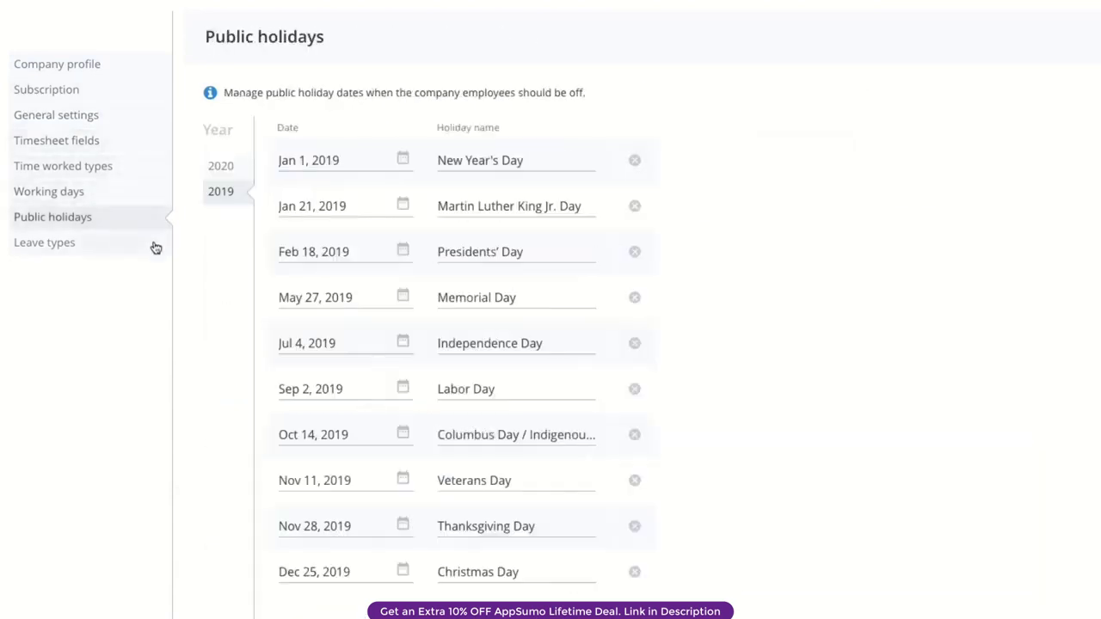
Pick Brainy Devs Co. from the company dropdown in place of Trackabi Co
click(44, 242)
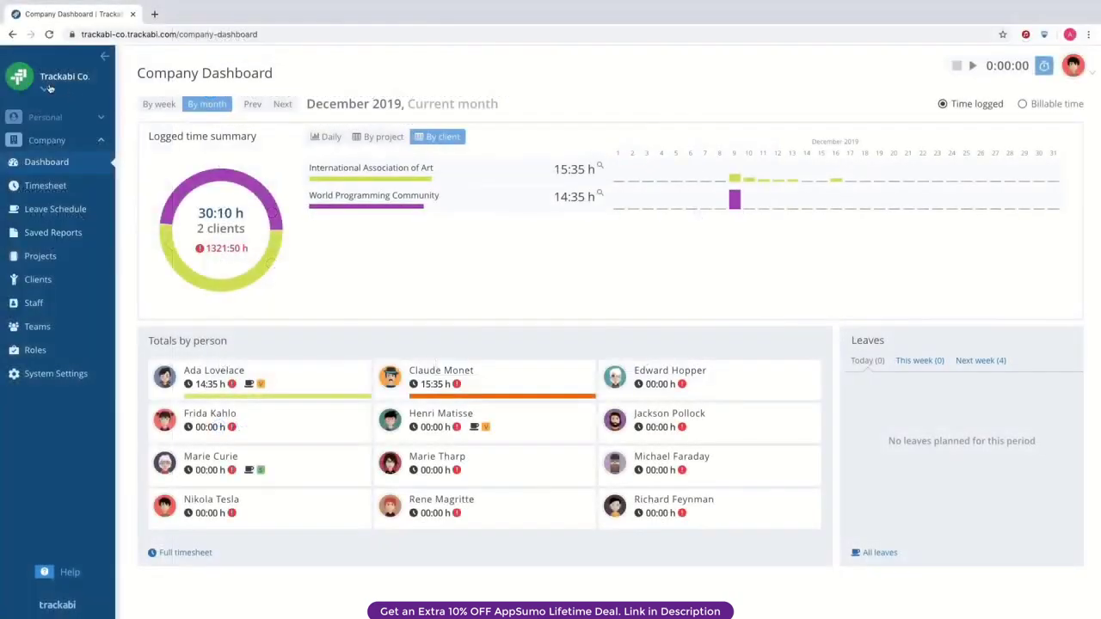
click(65, 77)
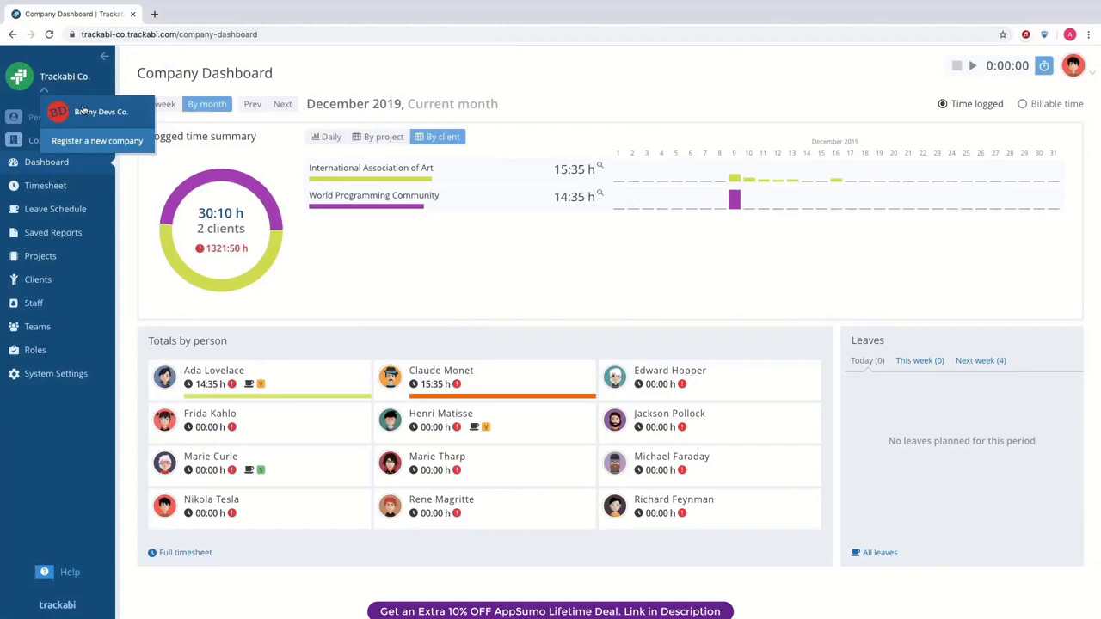
click(101, 111)
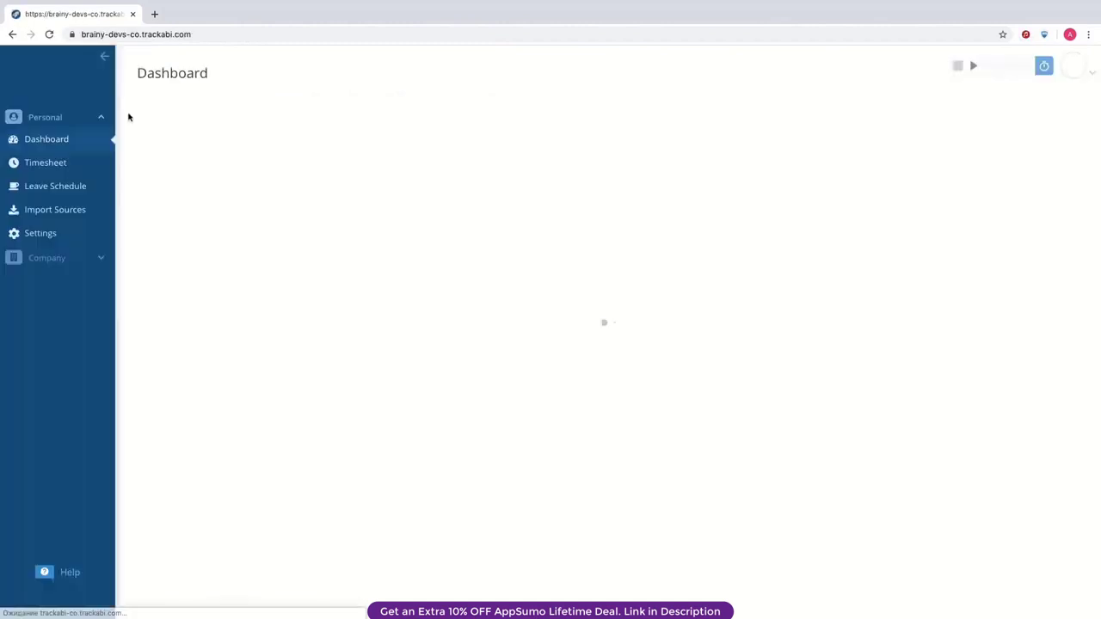